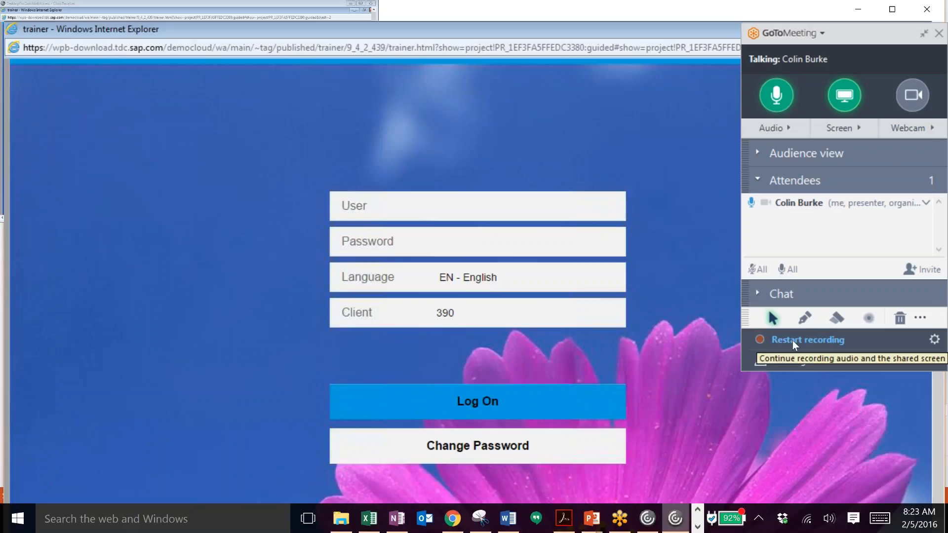
left_click(808, 339)
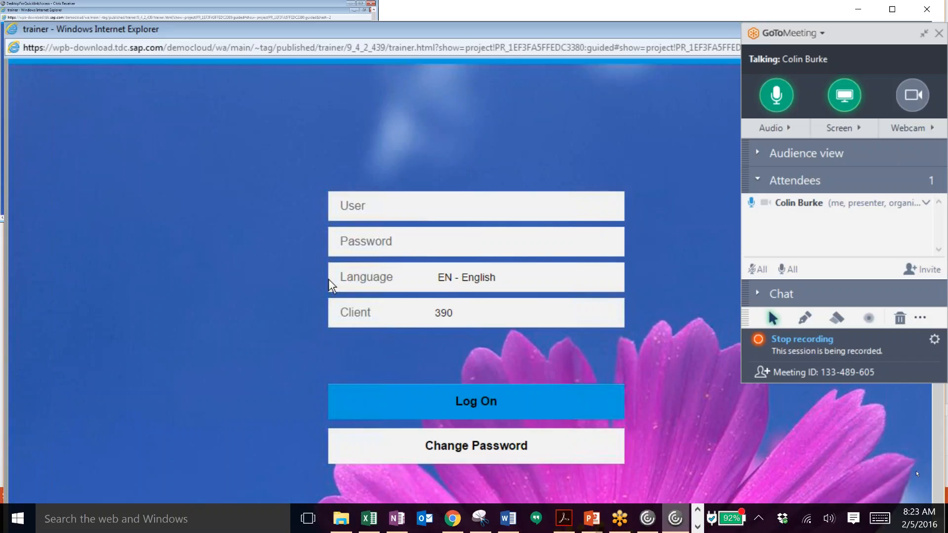
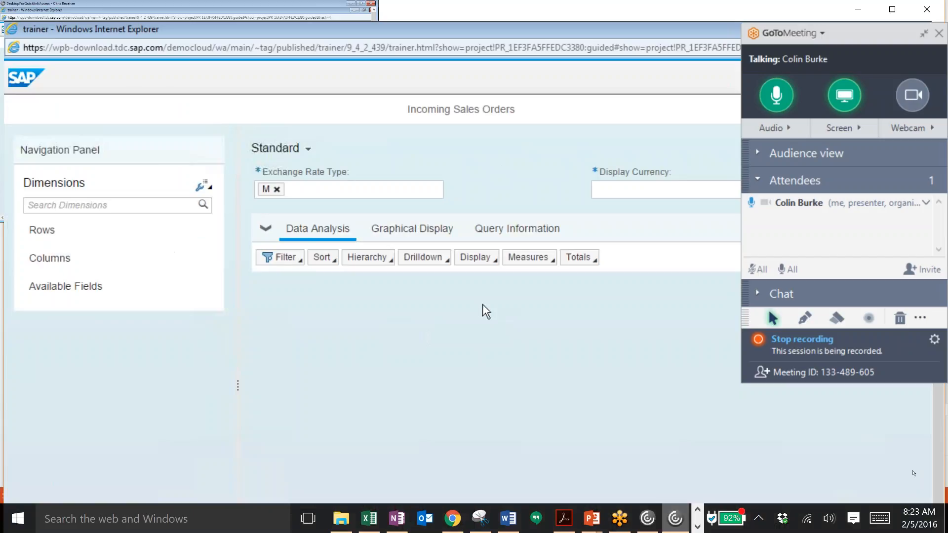
Choose EUR from the display currency value help and confirm it
type("EUR")
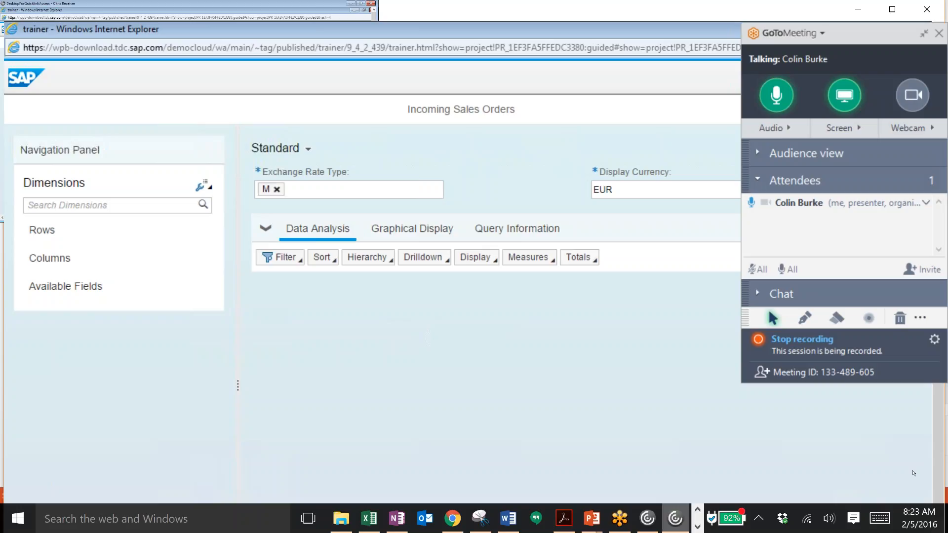
left_click(665, 190)
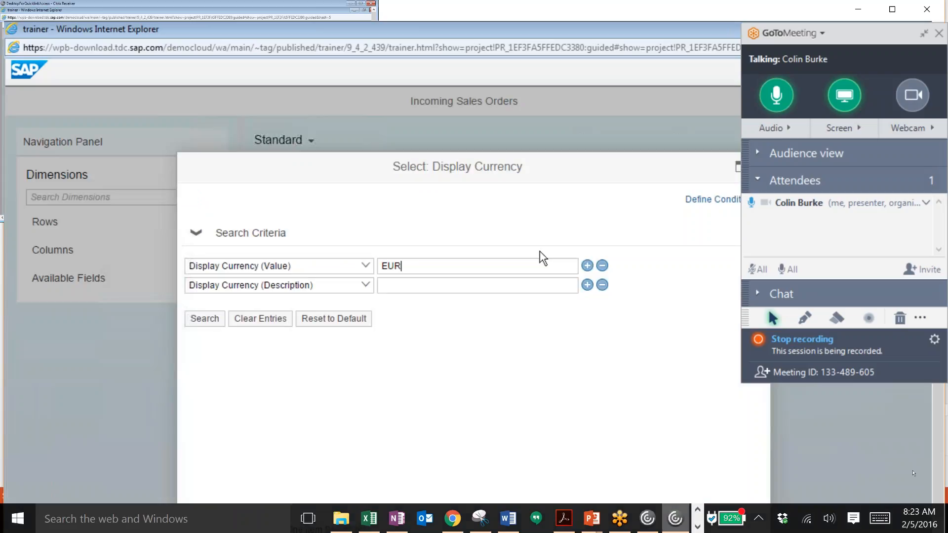
left_click(204, 318)
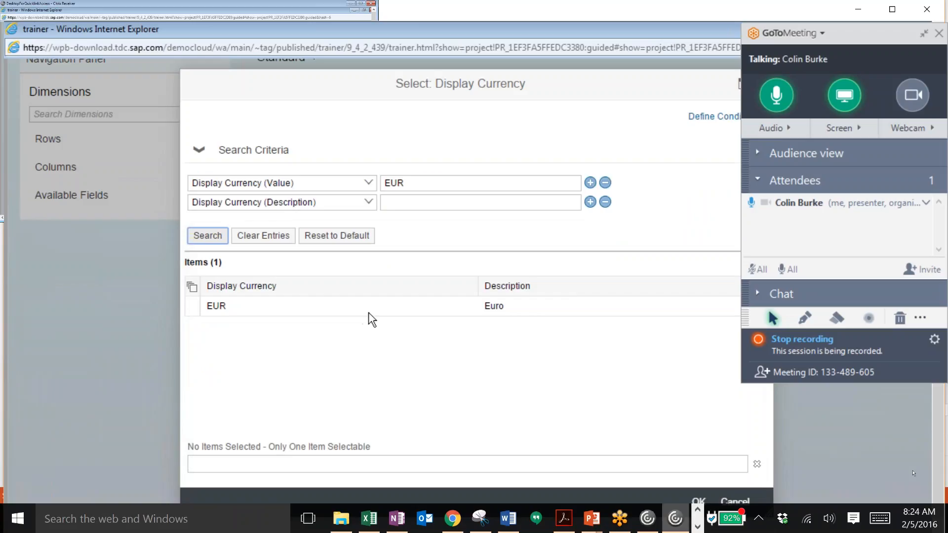
left_click(215, 306)
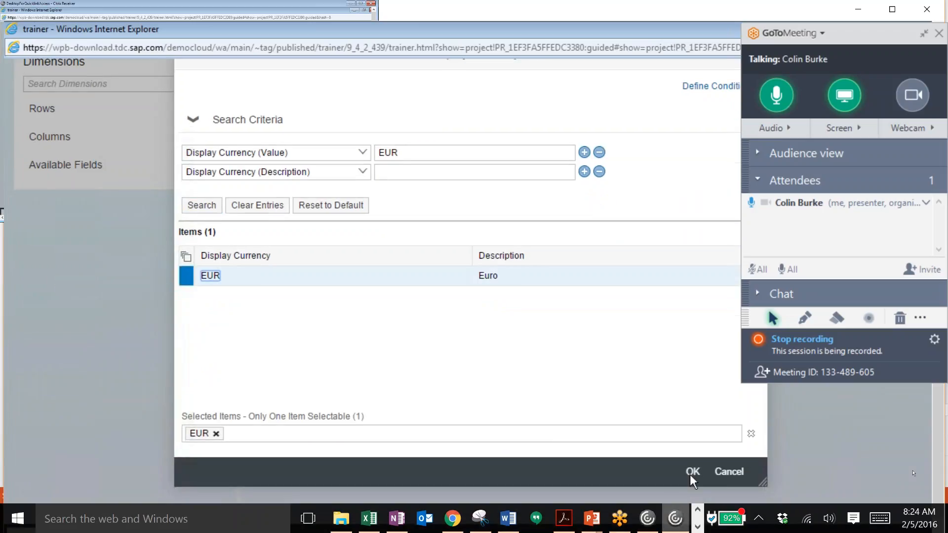
left_click(692, 471)
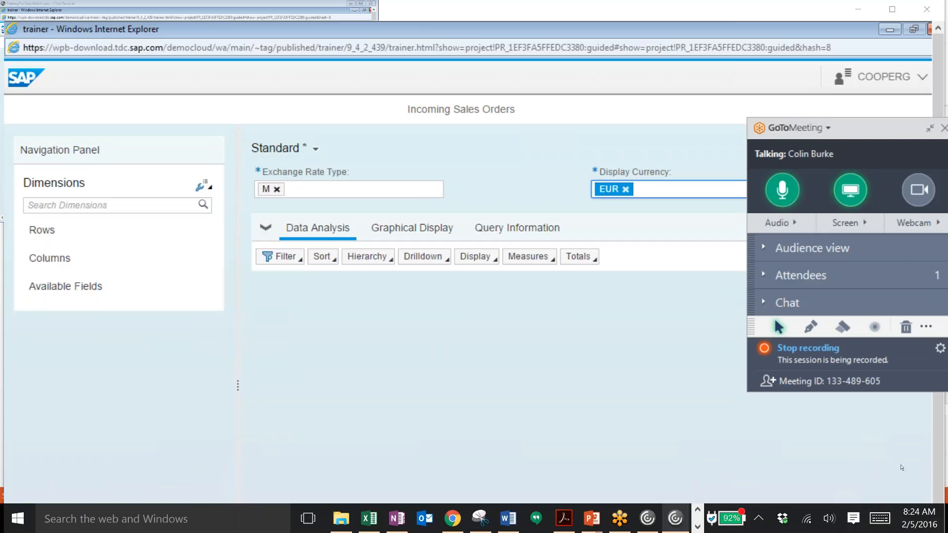
mouse_move(914, 471)
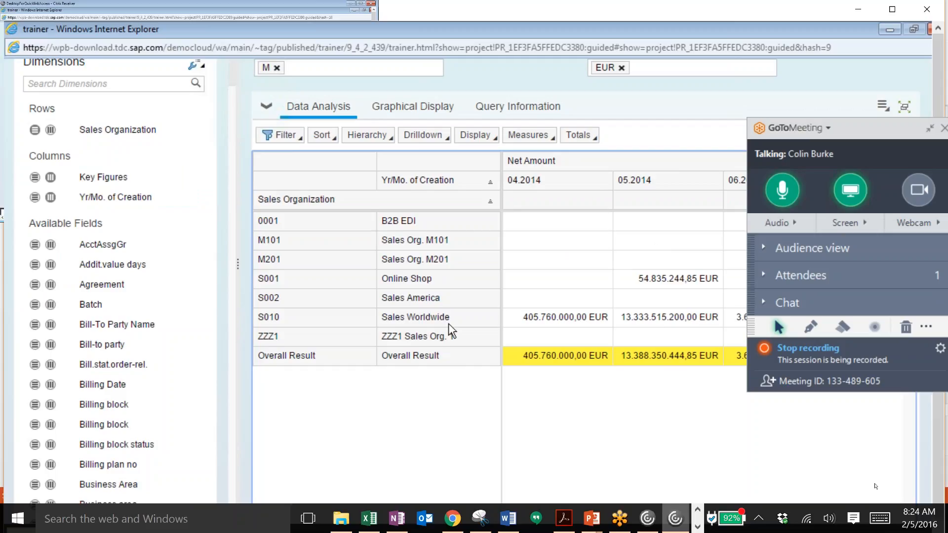
Filter the net amount report to the S010 Sales Worldwide sales organization
left_click(415, 317)
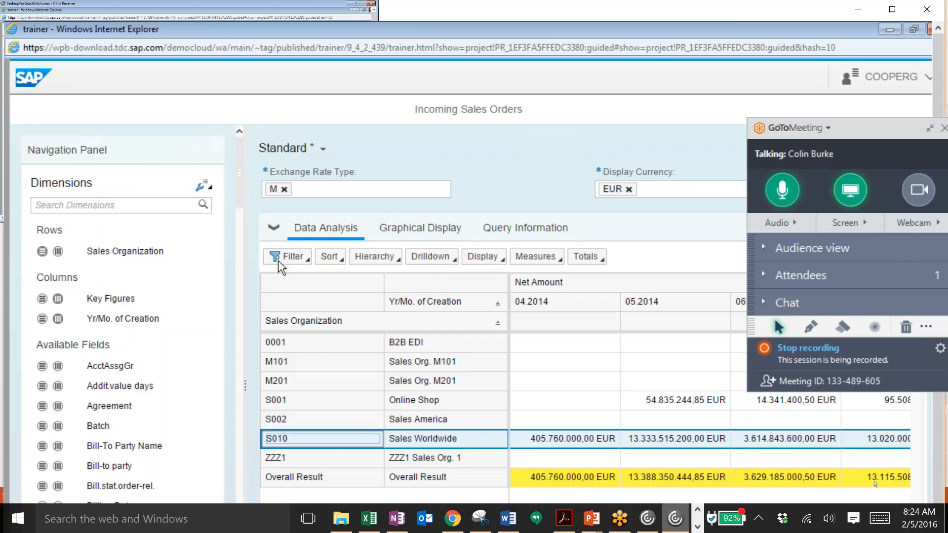
left_click(290, 257)
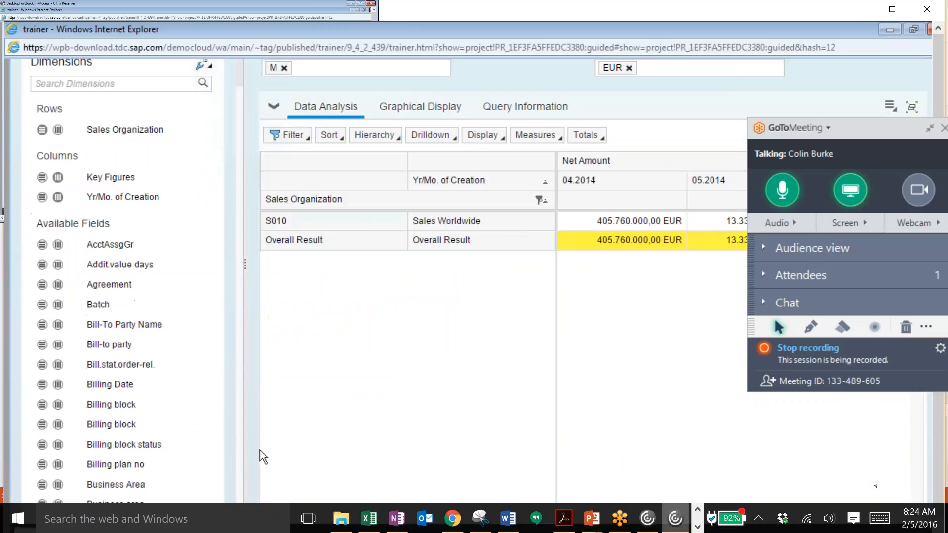
mouse_move(240, 498)
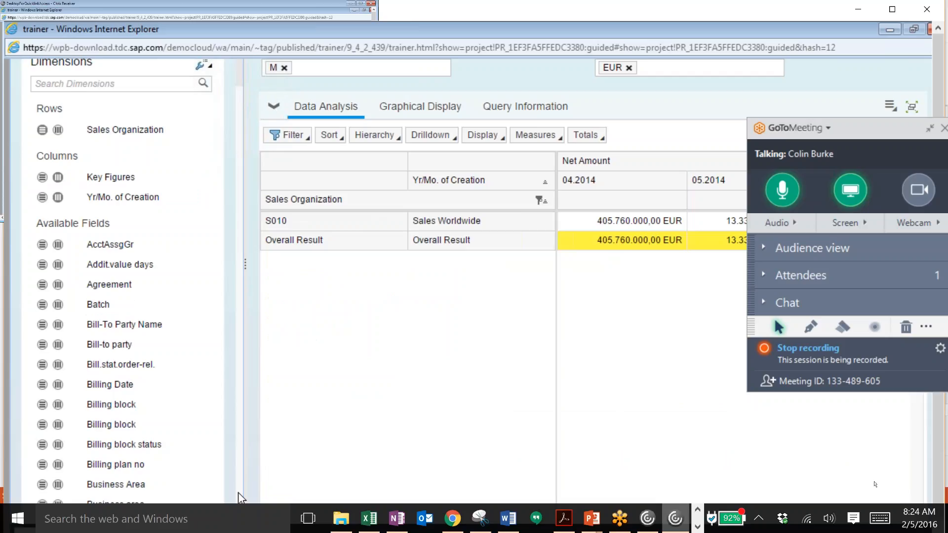
Add Plant and Plant Name from Available Fields as column breakdowns
scroll("down", 3)
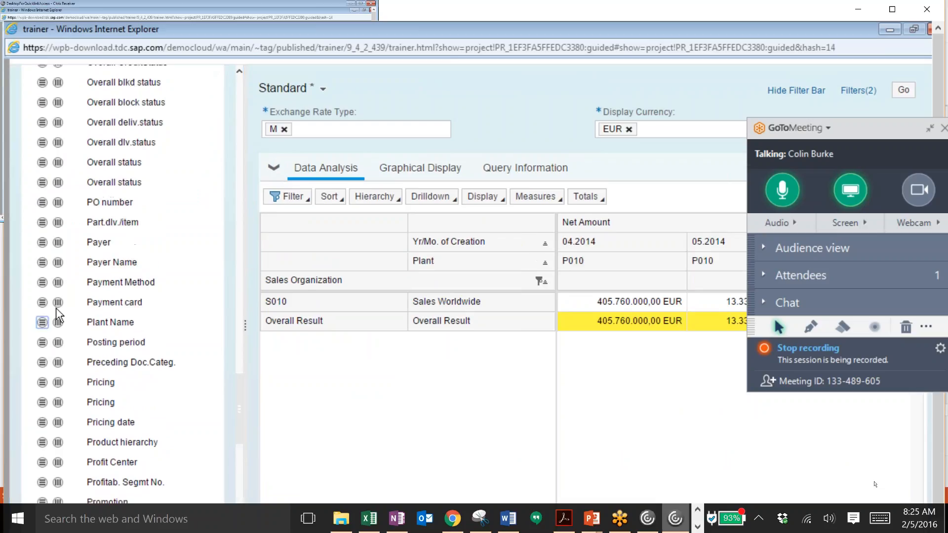
scroll("down", 3)
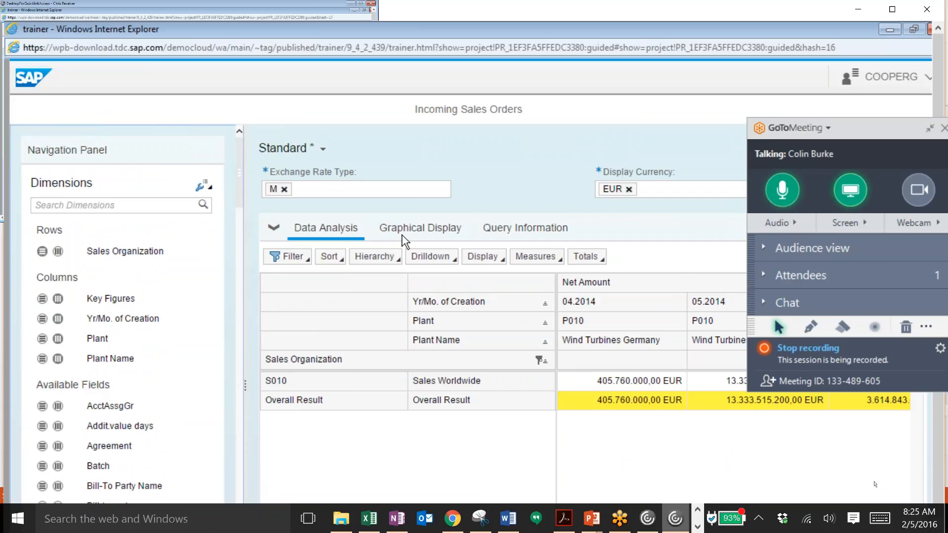
left_click(420, 227)
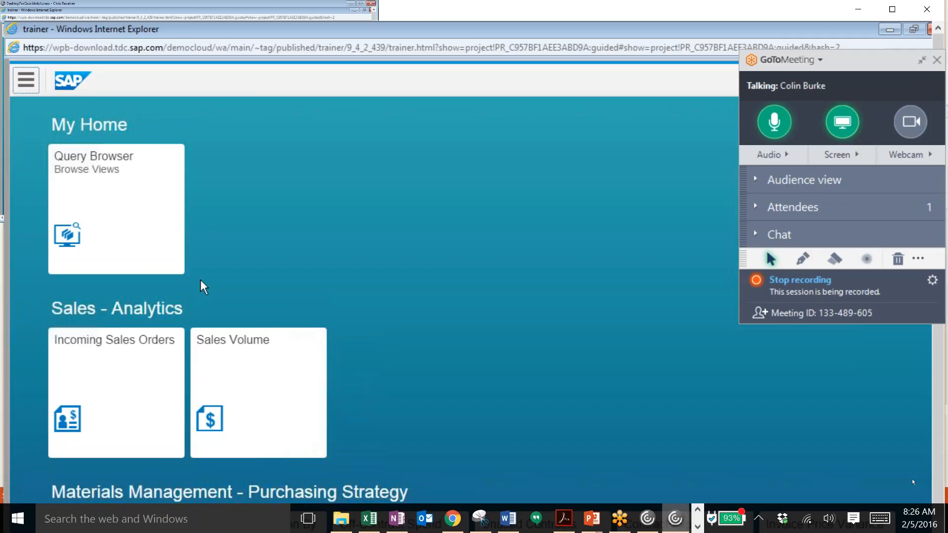
mouse_move(94, 253)
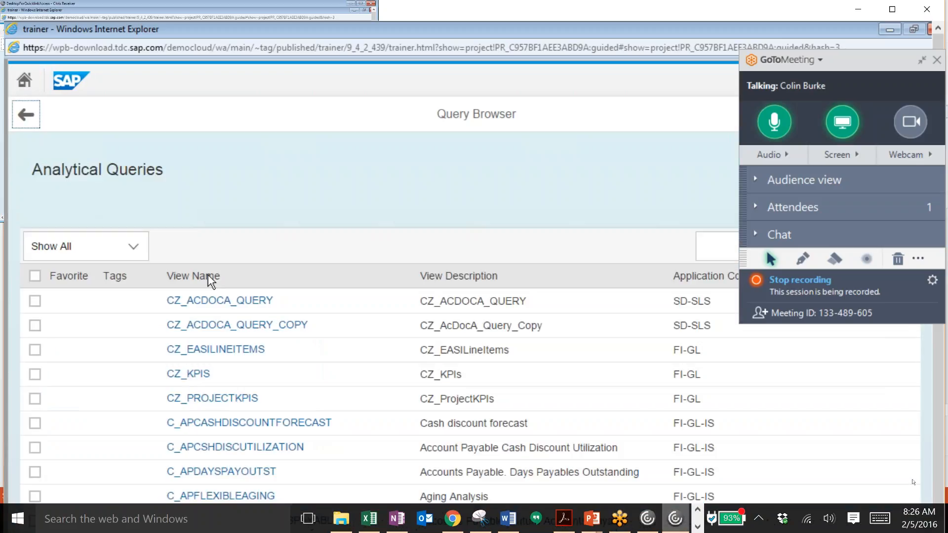
Search the Query Browser for 'sales' and check query C_SALESORDERITEMQRY
type("sales")
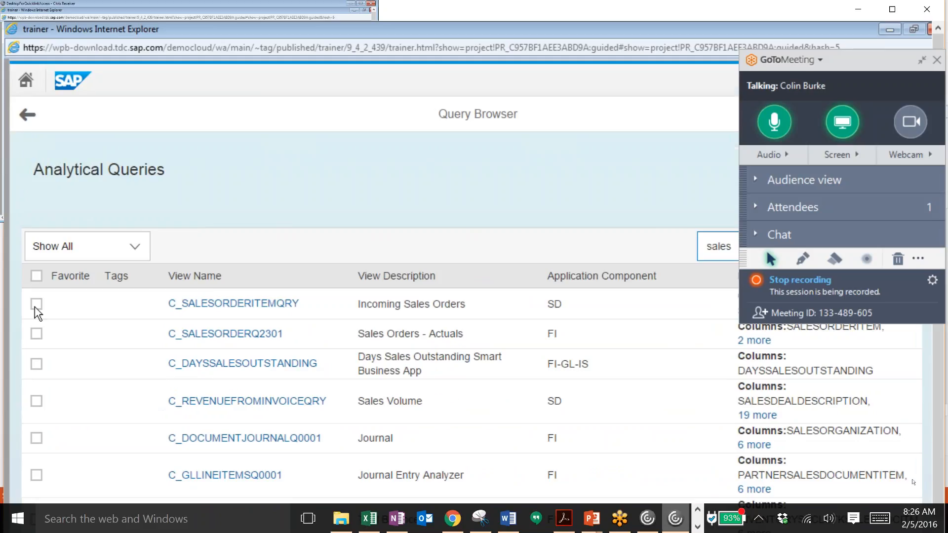
left_click(37, 304)
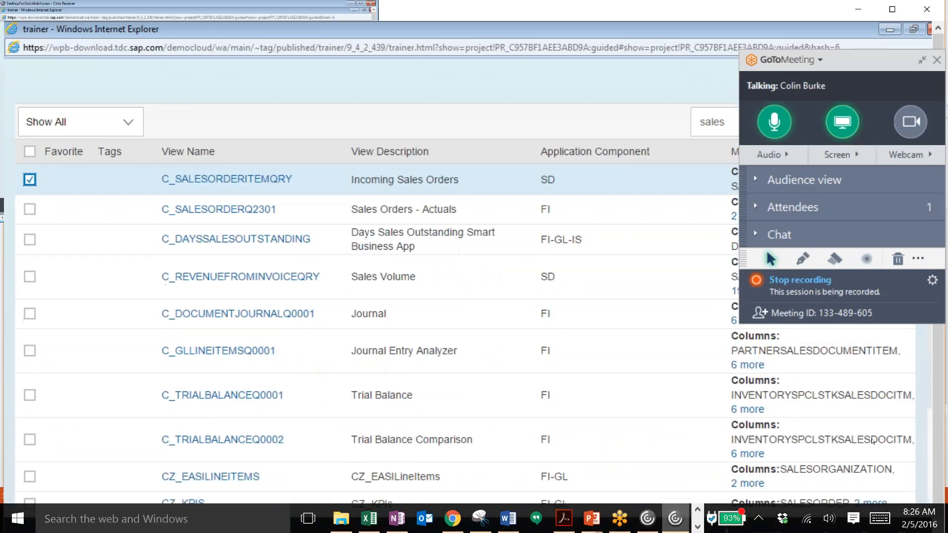
scroll("down", 3)
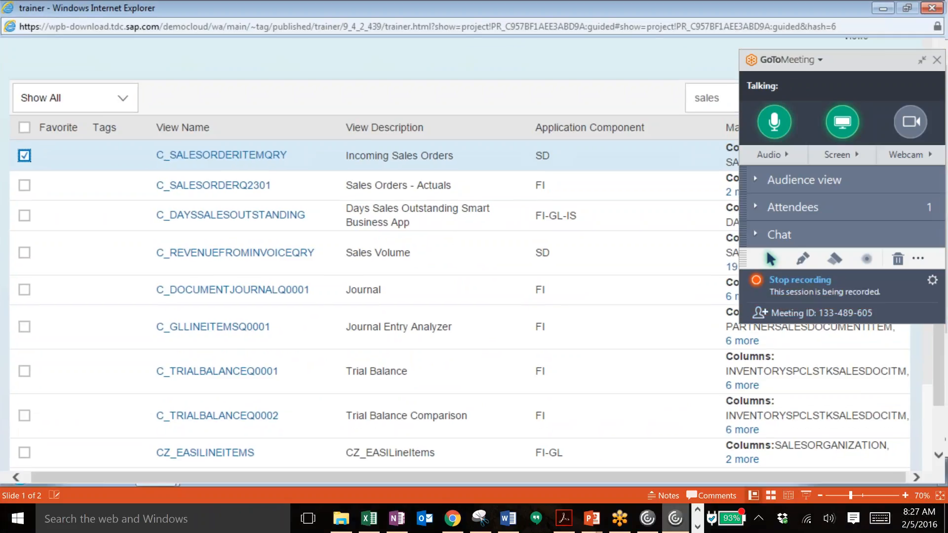
scroll("down", 3)
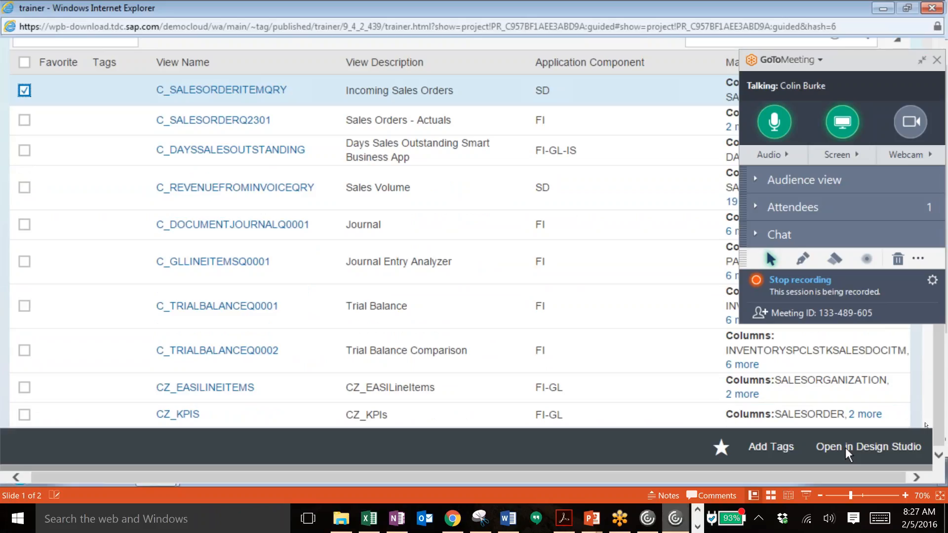
Open the query in Design Studio with EUR included as display currency
left_click(868, 447)
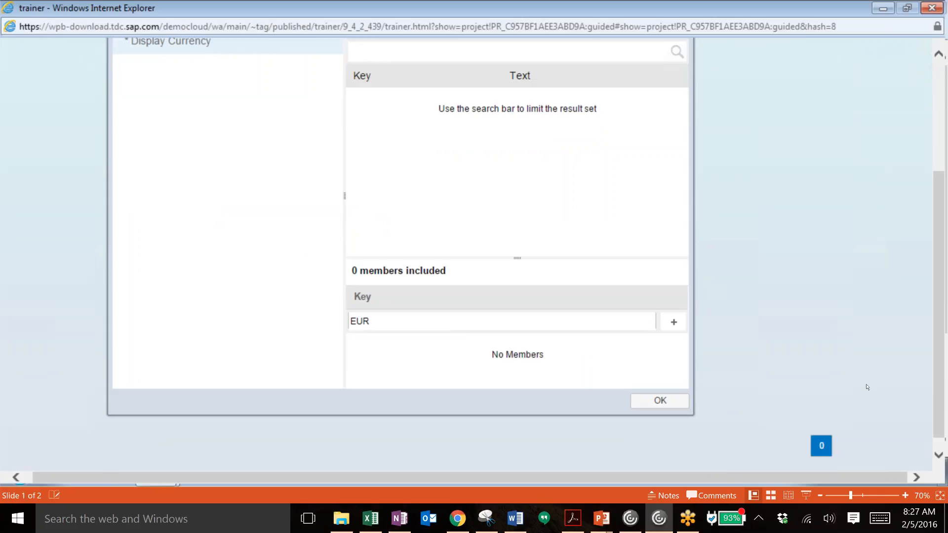
left_click(501, 321)
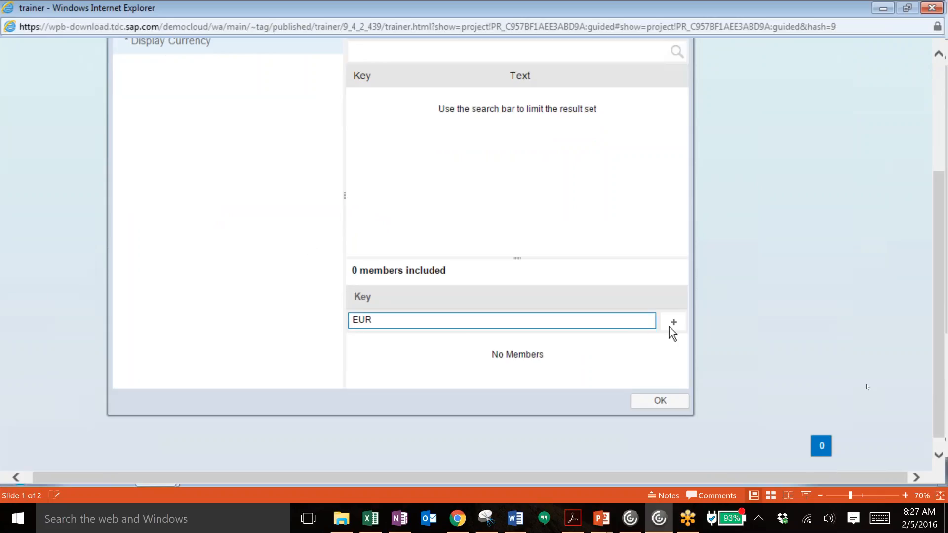
left_click(673, 321)
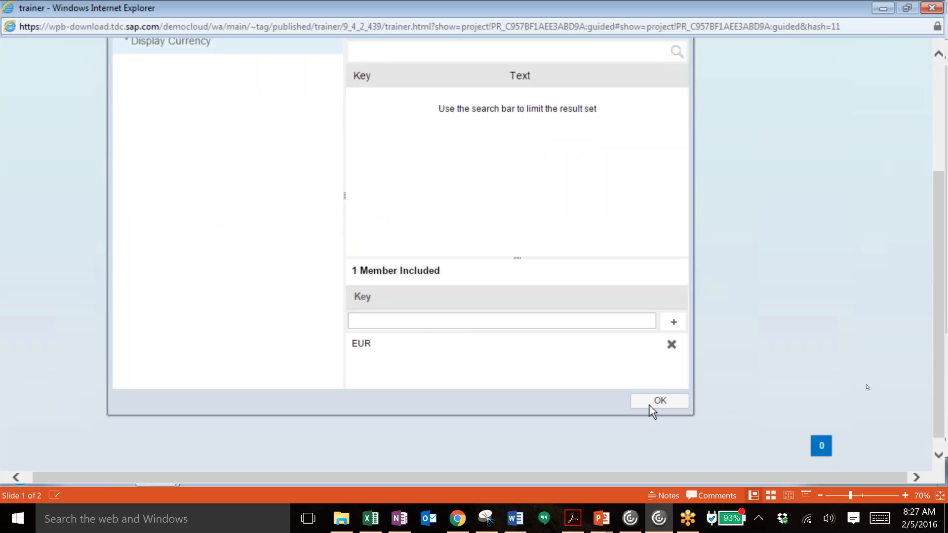
left_click(659, 401)
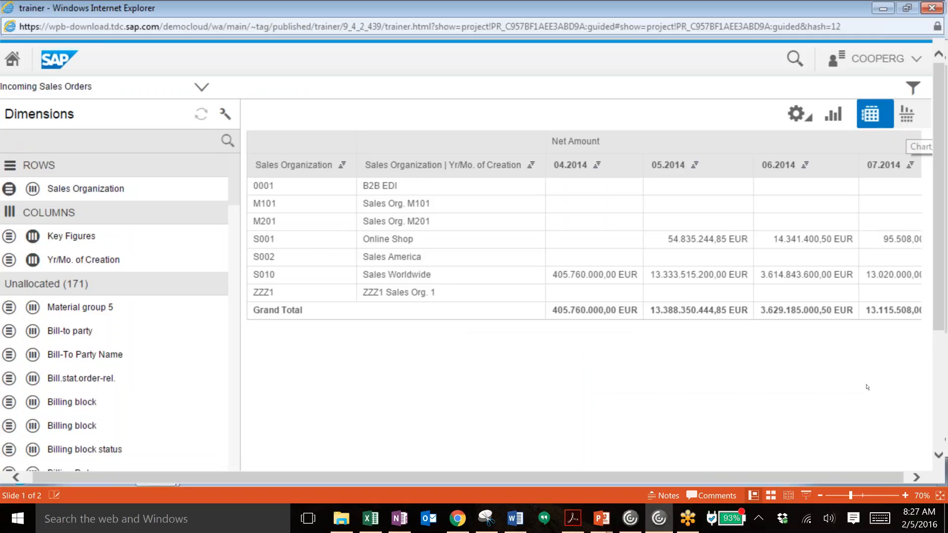
Show Net Amount as a chart and start saving the layout as variant 'My Variant'
left_click(914, 114)
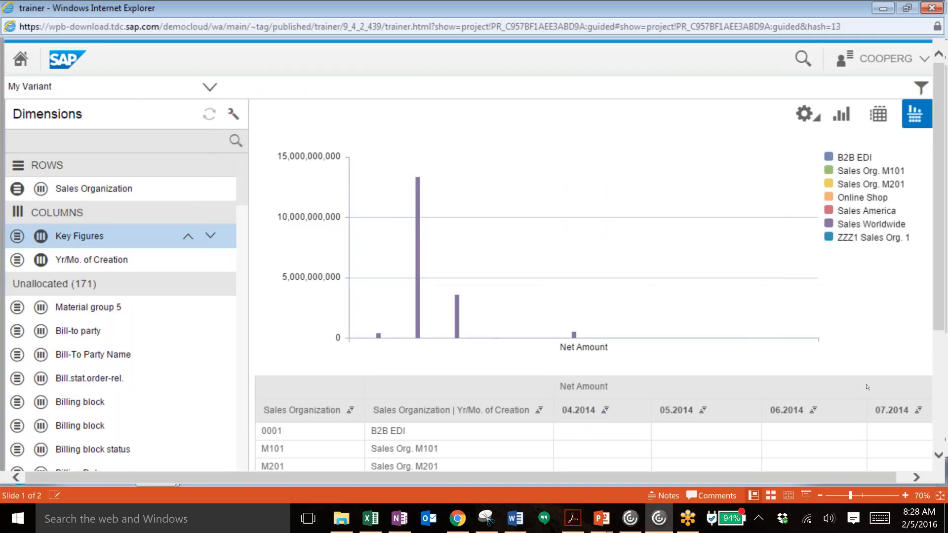
left_click(208, 87)
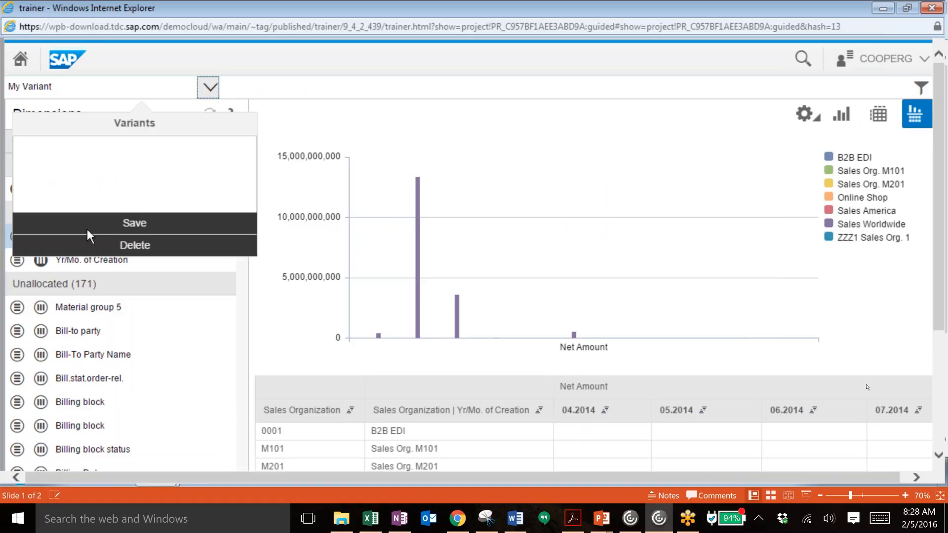
left_click(134, 224)
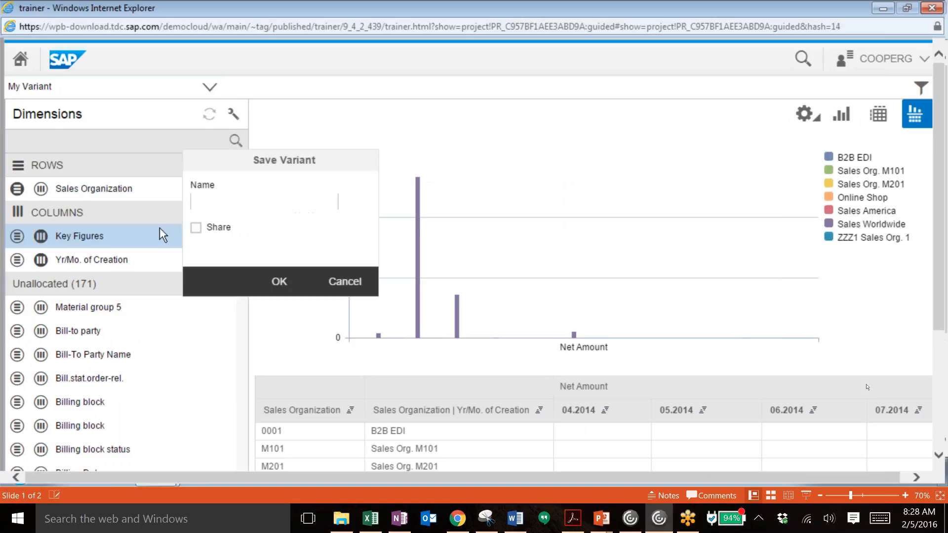
type("My Variant")
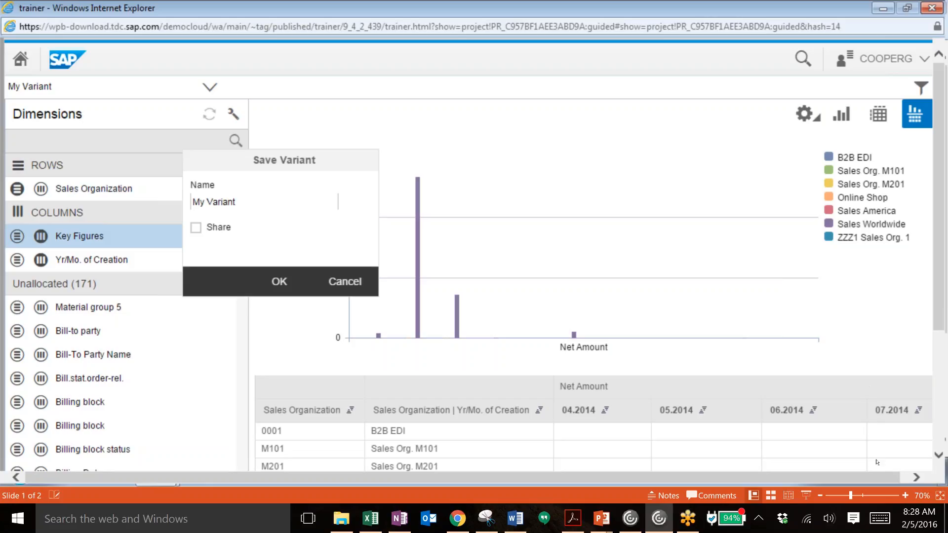
mouse_move(762, 405)
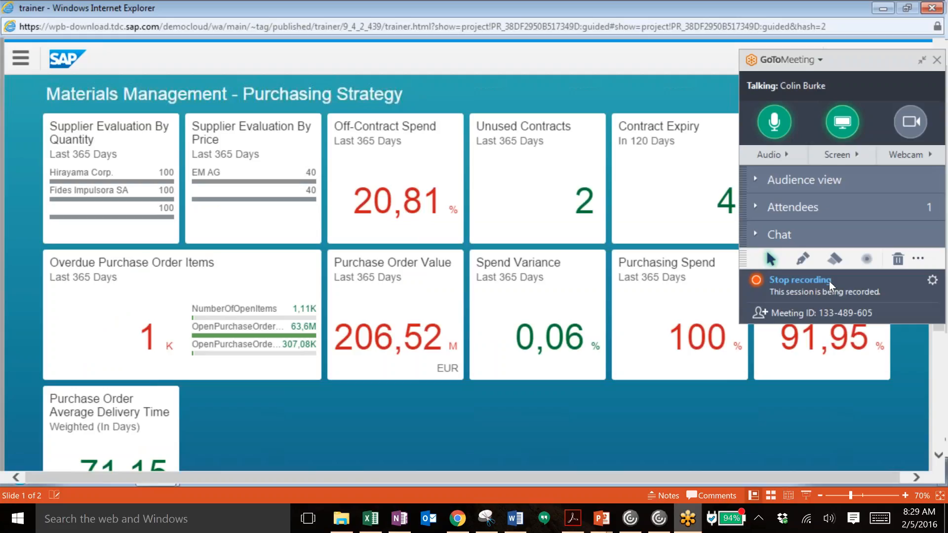
mouse_move(830, 284)
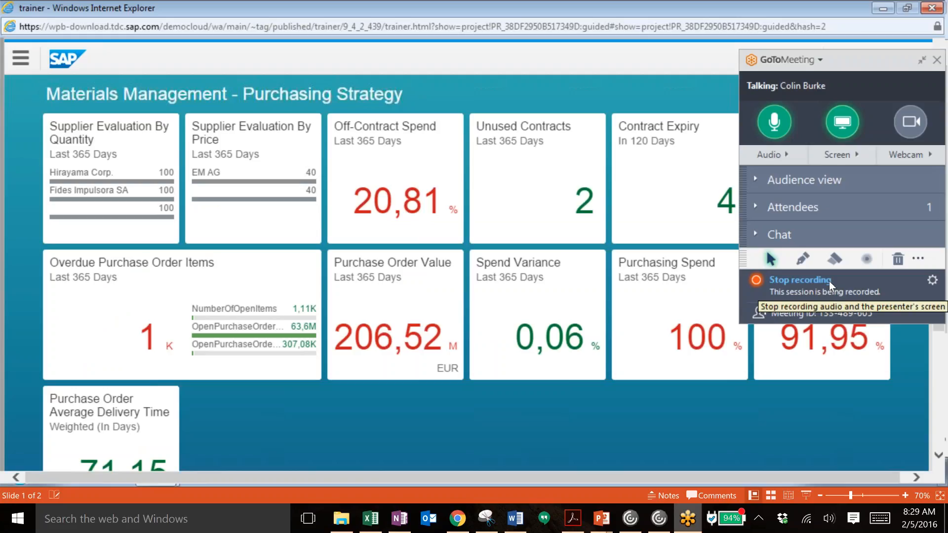
mouse_move(844, 412)
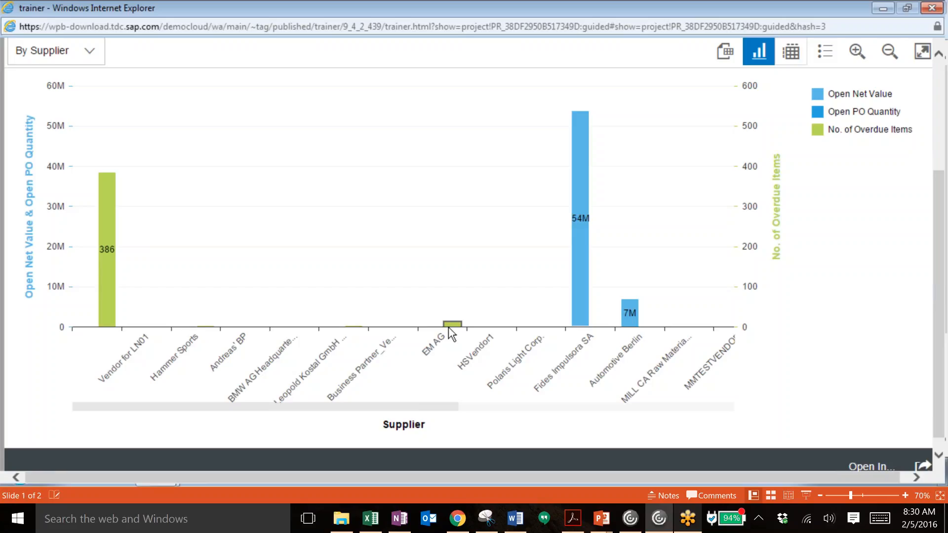
Drill into supplier EM AG's overdue items by material group
left_click(450, 323)
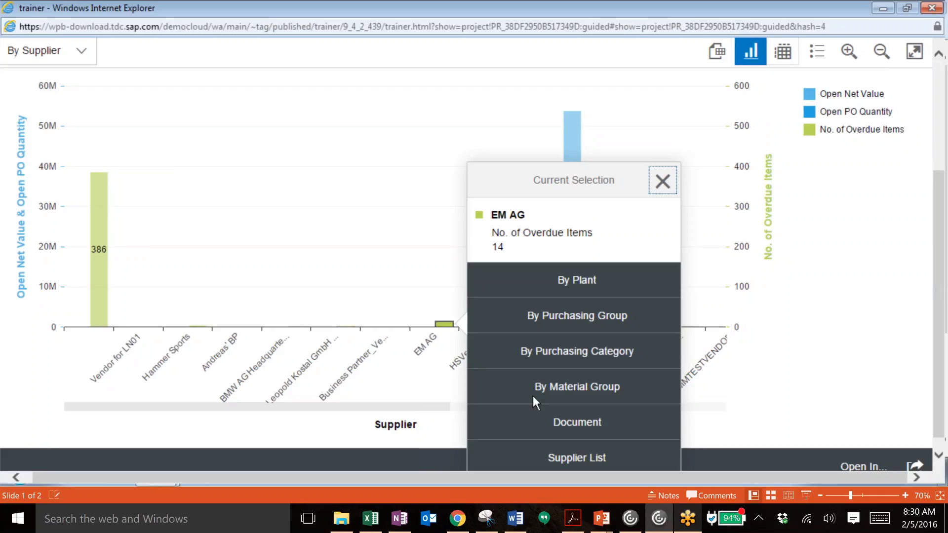
left_click(577, 387)
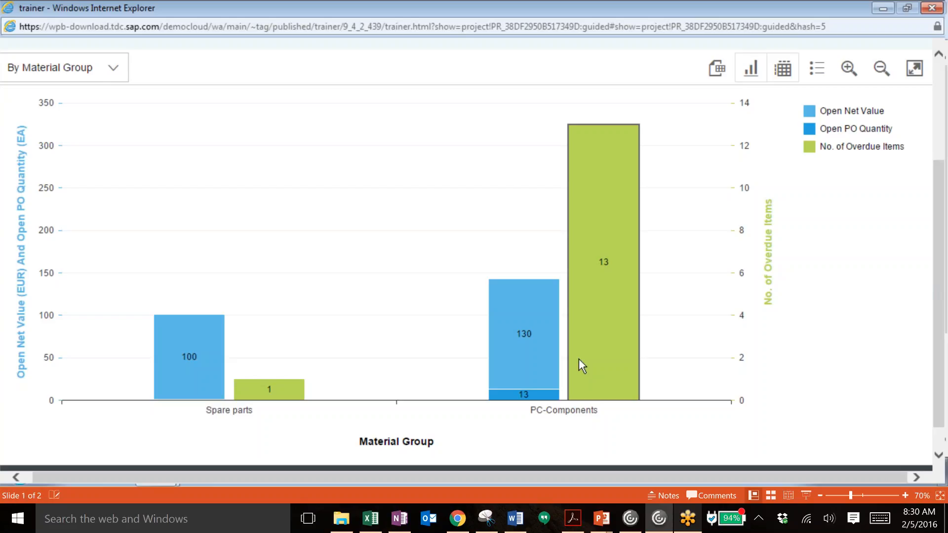
mouse_move(592, 350)
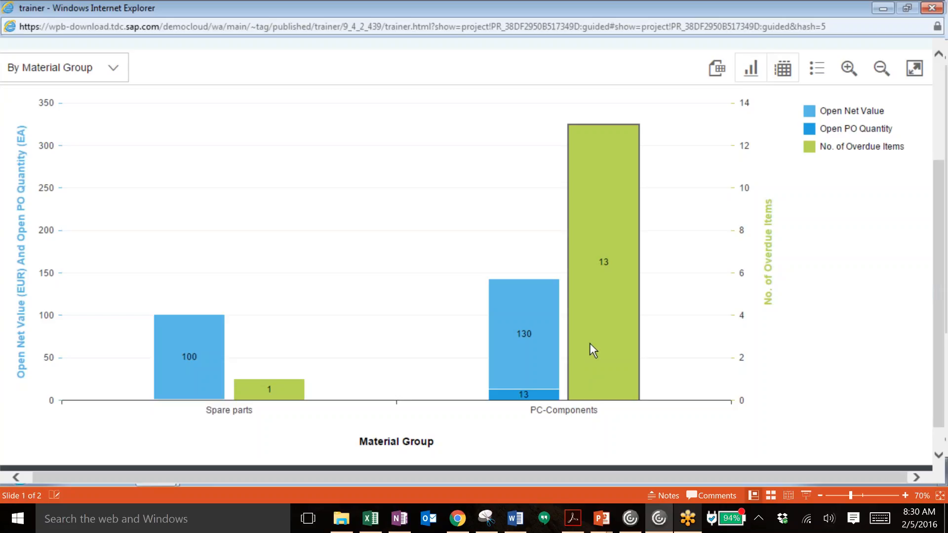
Drill from the PC-Components bar down to its individual purchasing documents
left_click(603, 263)
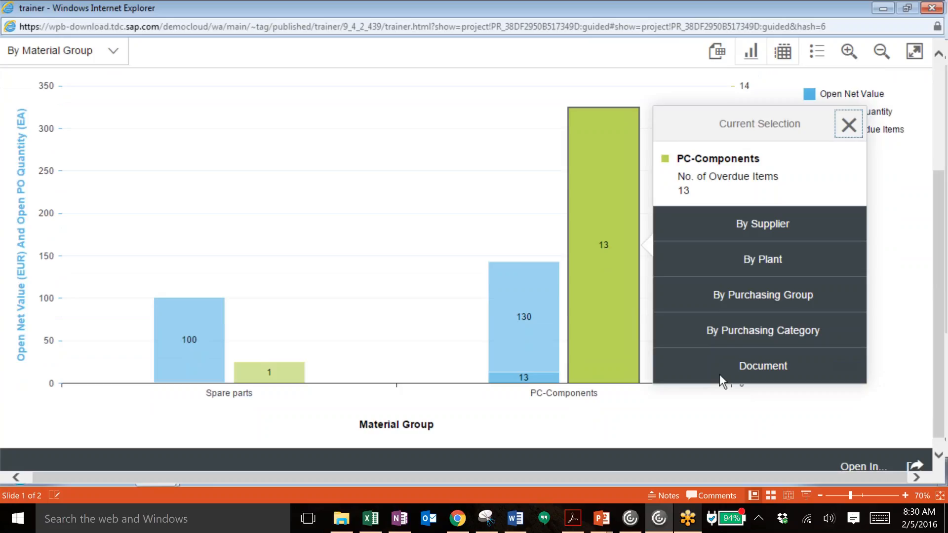
left_click(762, 366)
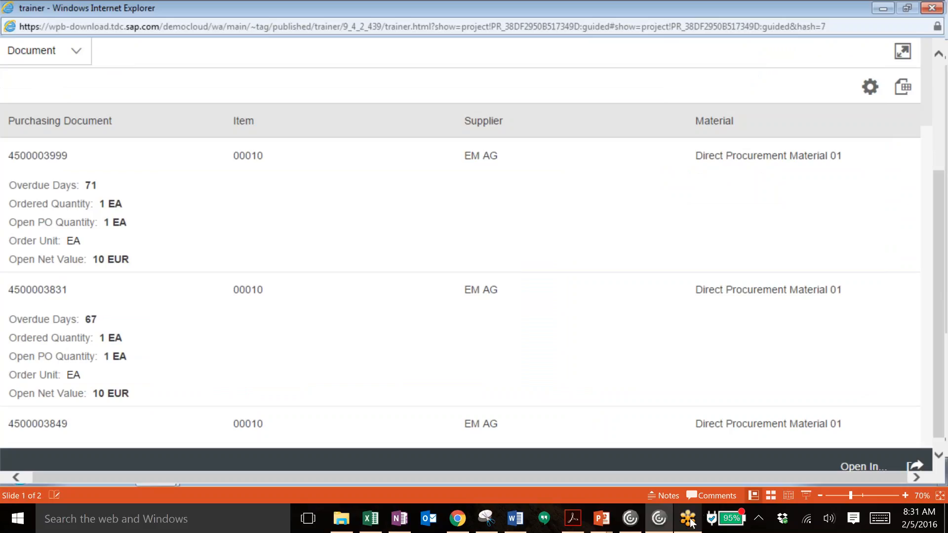
left_click(687, 517)
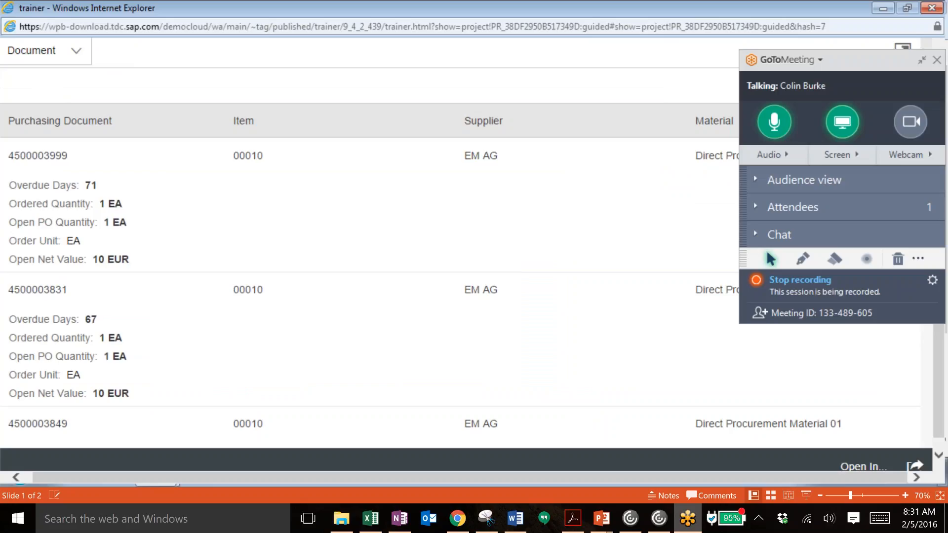
mouse_move(804, 287)
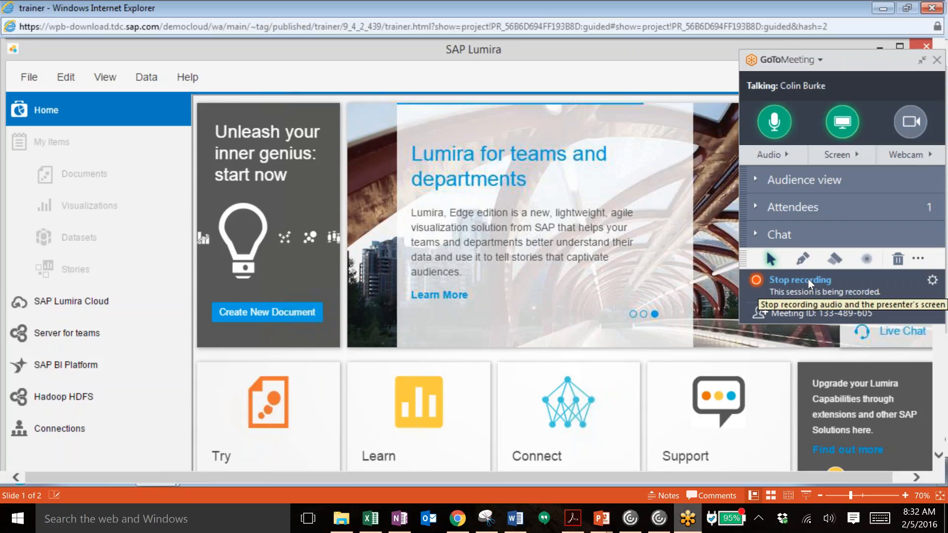
mouse_move(881, 434)
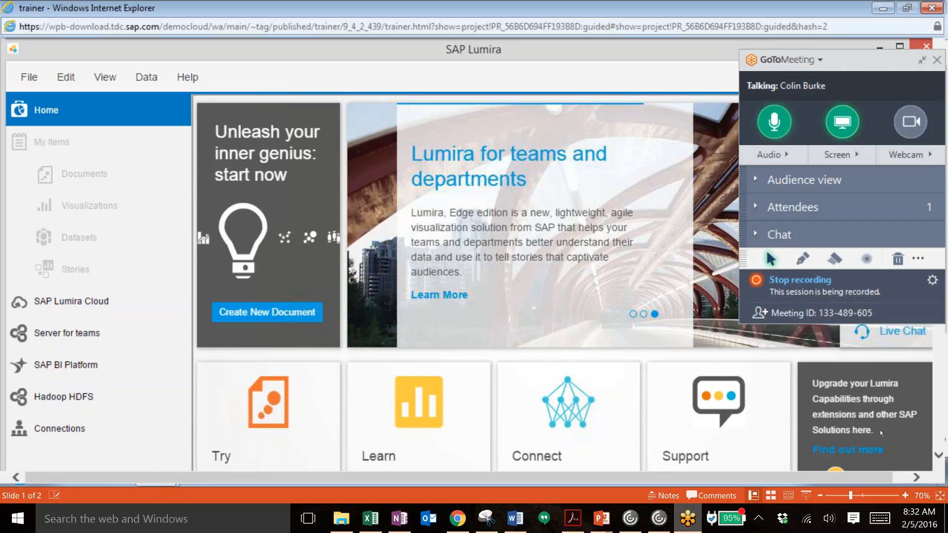
Switch from the Fiori document list to the SAP Lumira Home page
left_click(932, 60)
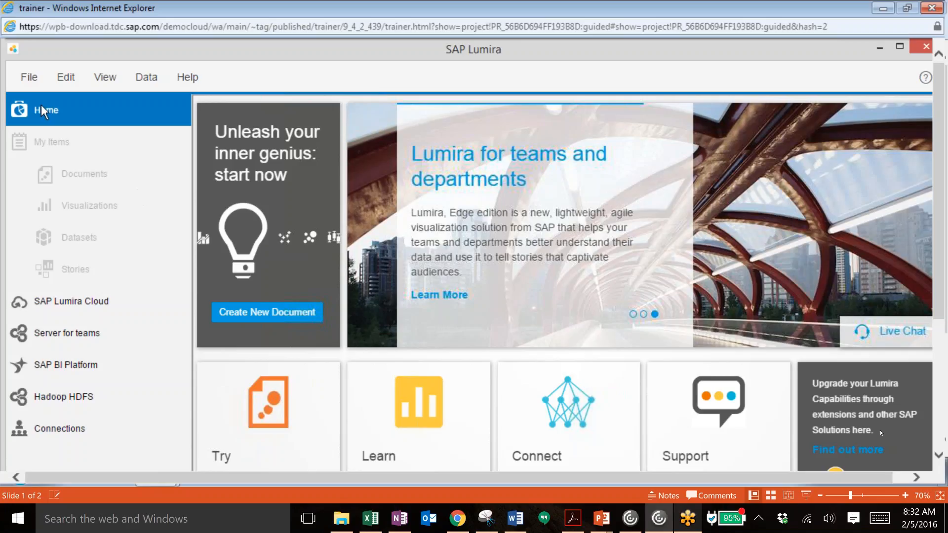
mouse_move(22, 89)
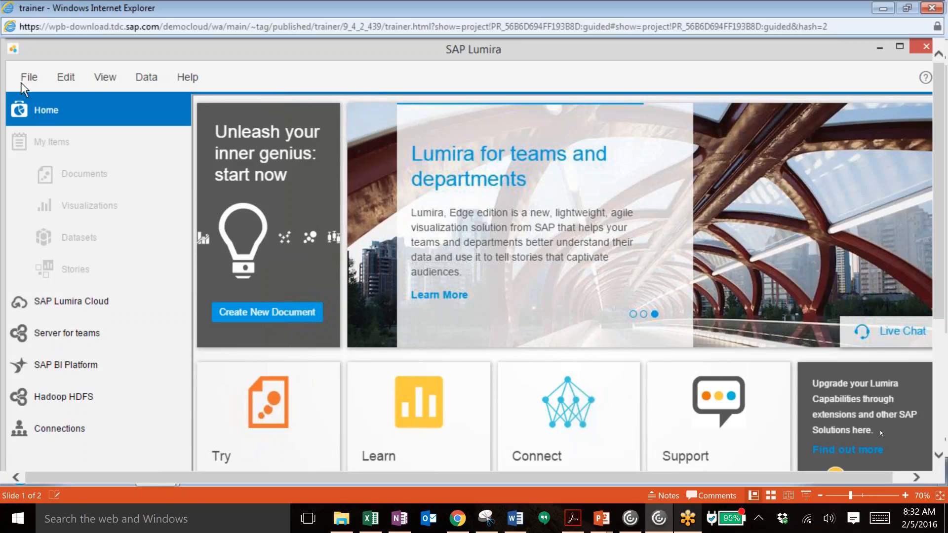
Start a new dataset via File > New with Download from SAP Business Warehouse as the source
left_click(29, 77)
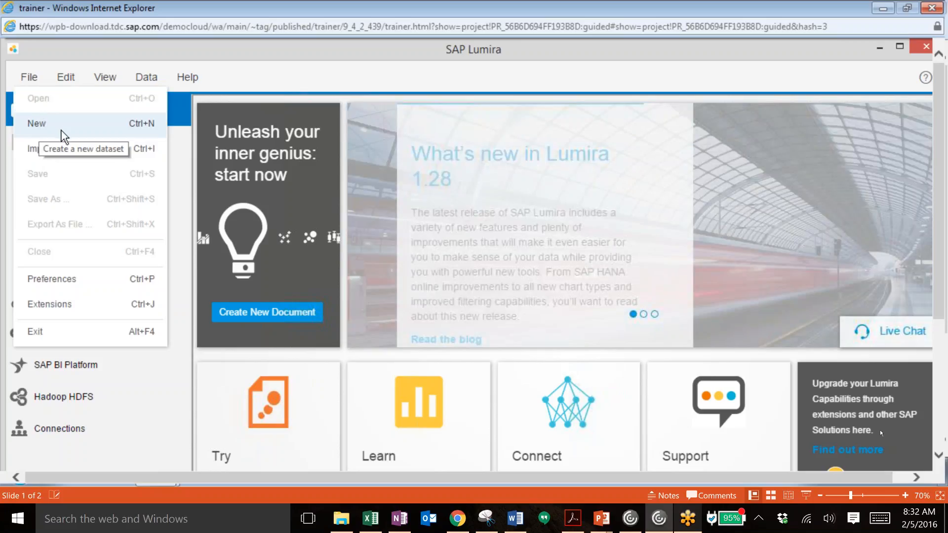
left_click(35, 124)
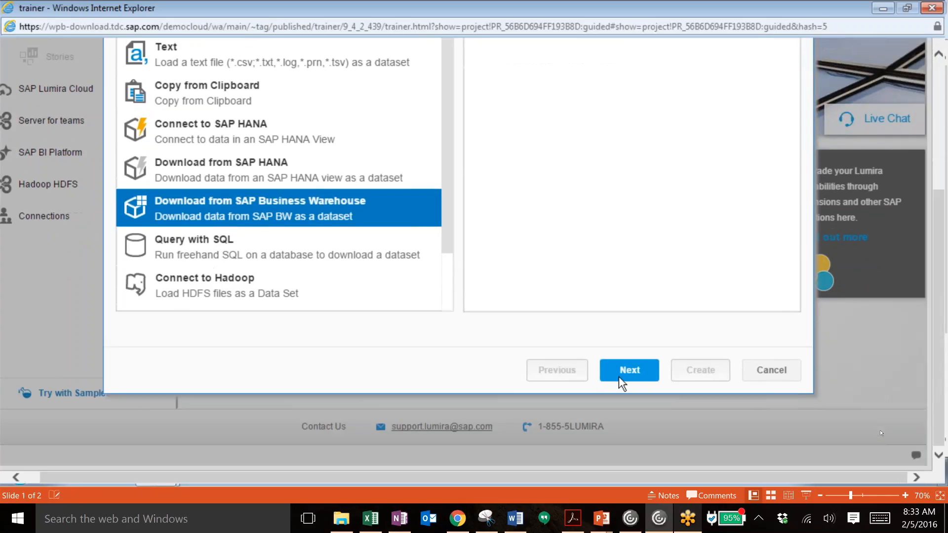
left_click(629, 370)
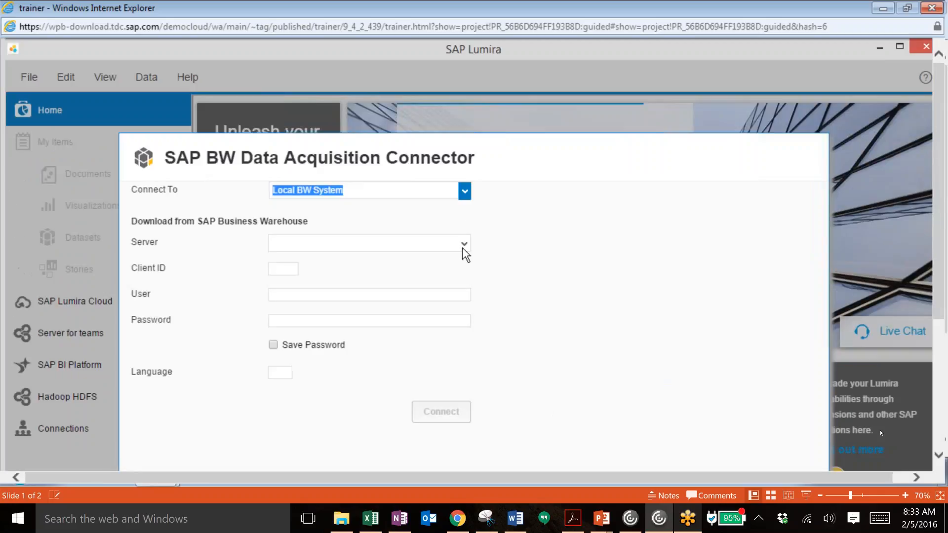
left_click(464, 244)
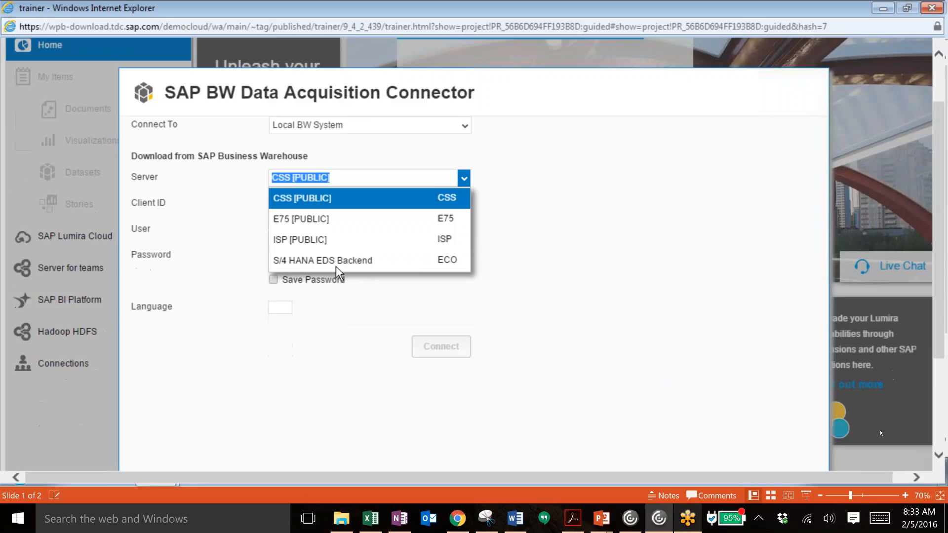
mouse_move(331, 273)
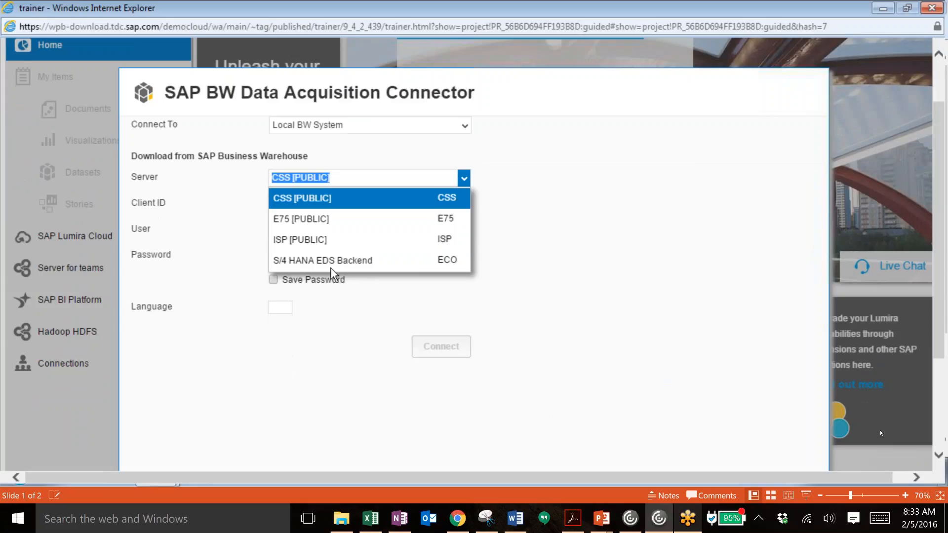
left_click(322, 261)
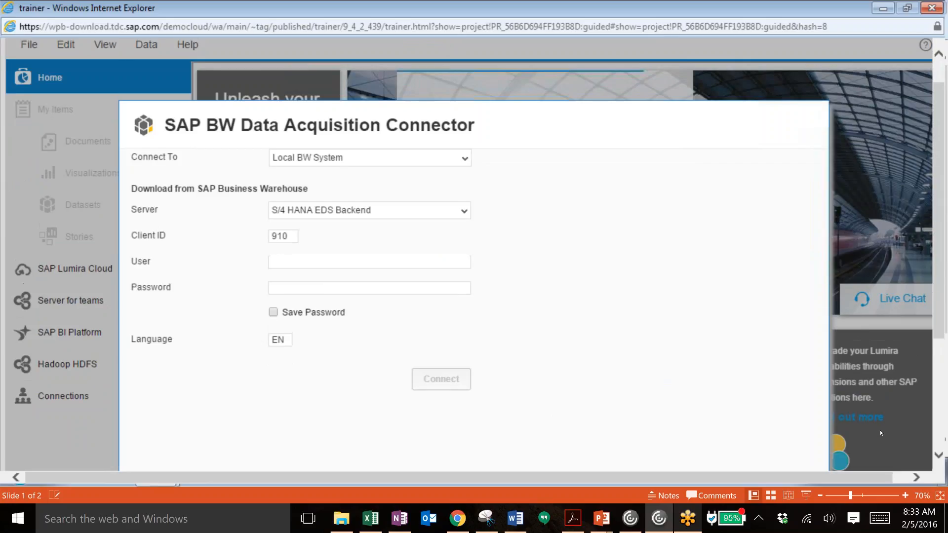
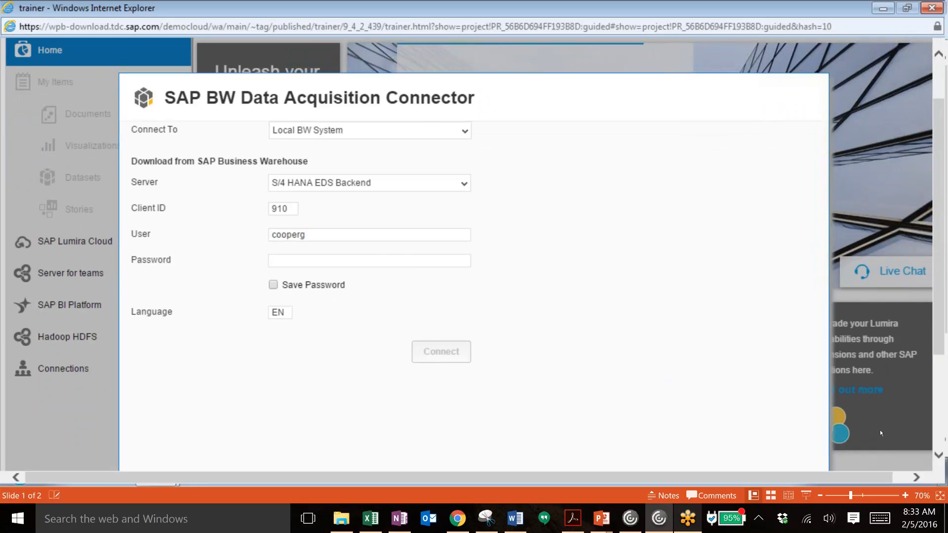
type("••••••••")
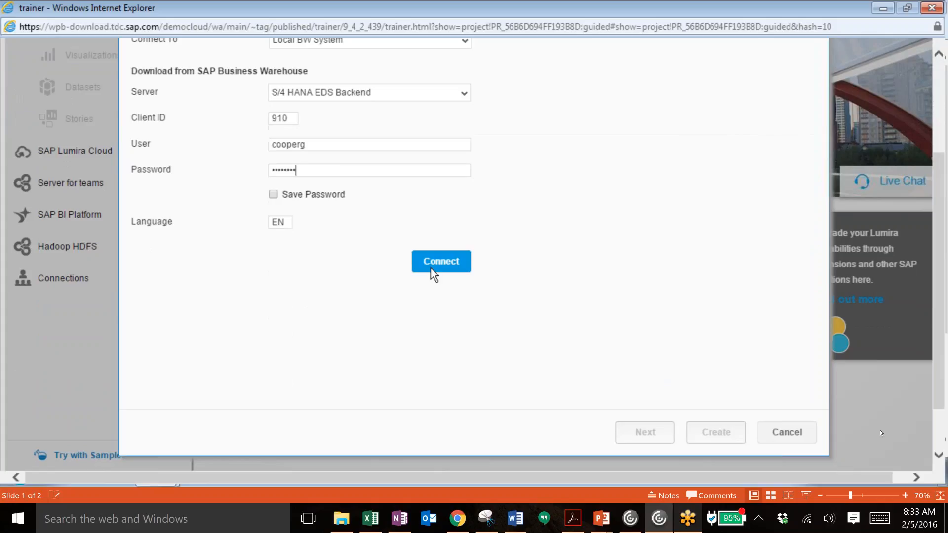
left_click(441, 260)
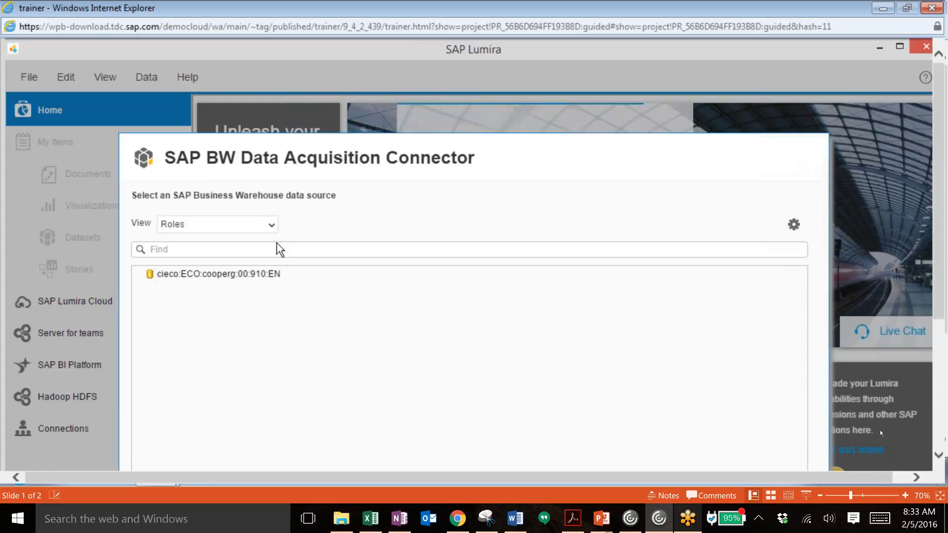
mouse_move(272, 234)
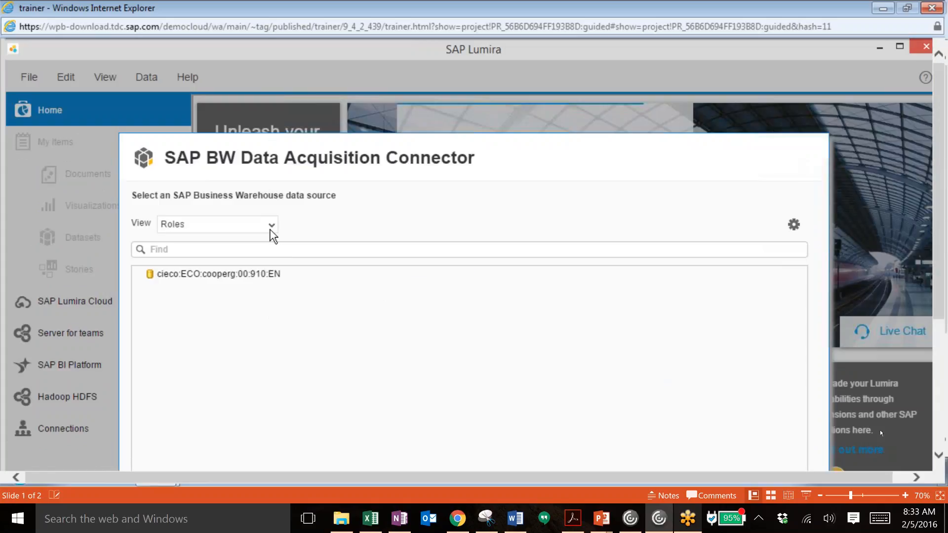
Browse by InfoAreas and select Purchase Contract Leakage 2 under Materials Management > Purchasing
left_click(270, 224)
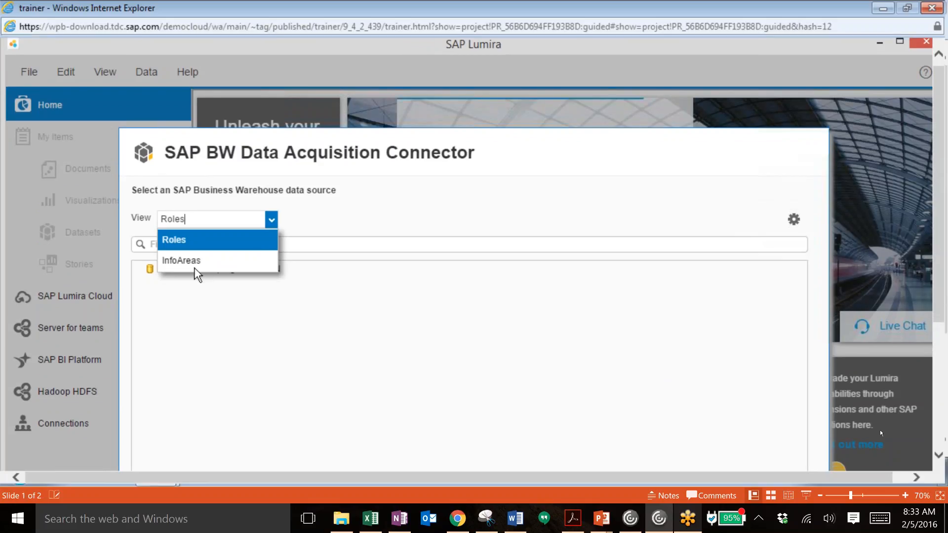
left_click(181, 260)
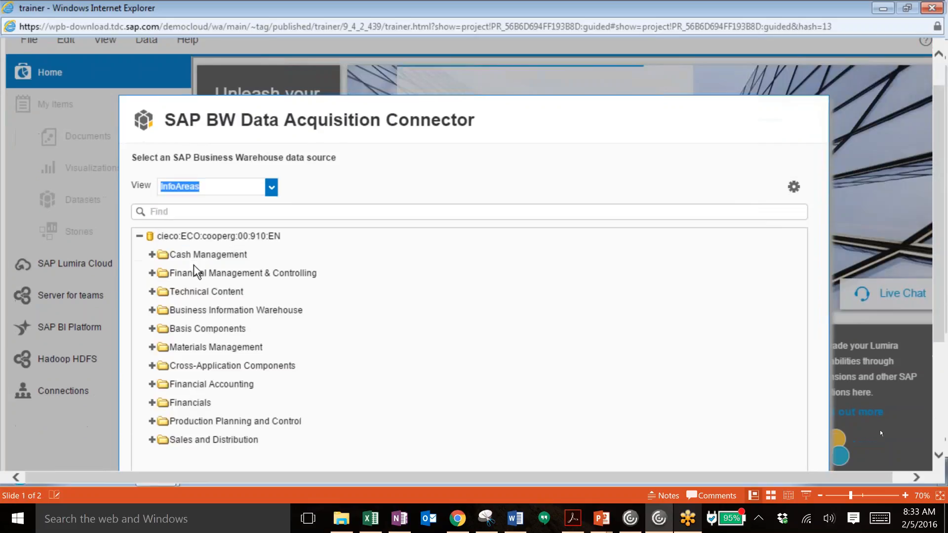
scroll("down", 3)
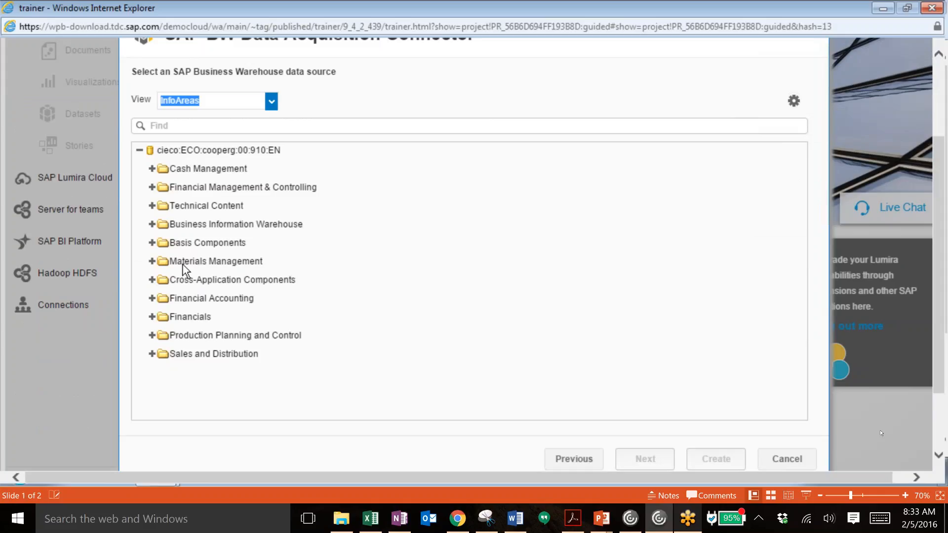
left_click(153, 261)
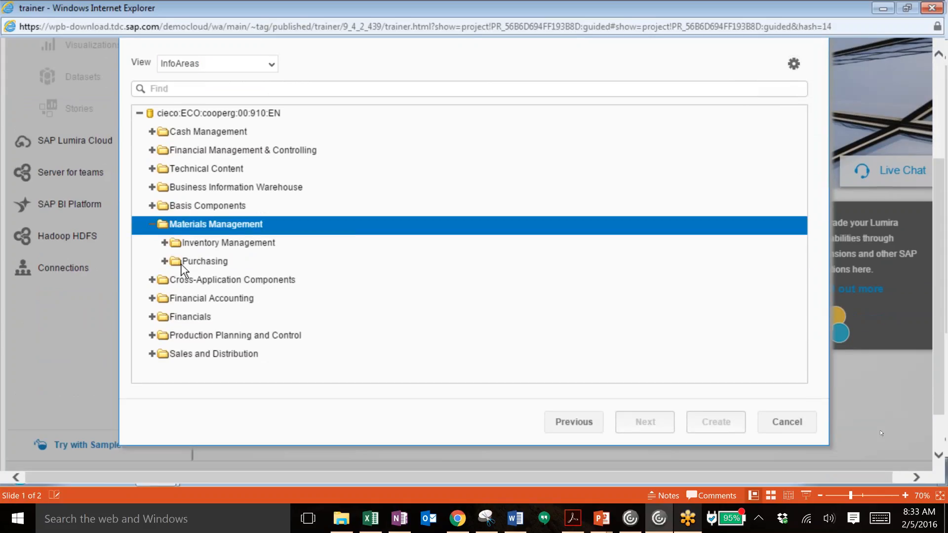
left_click(164, 261)
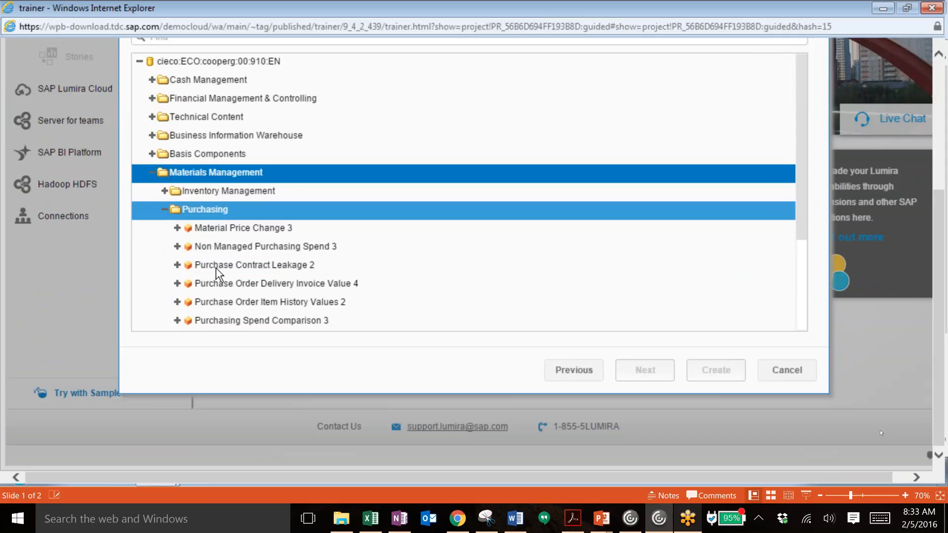
left_click(254, 264)
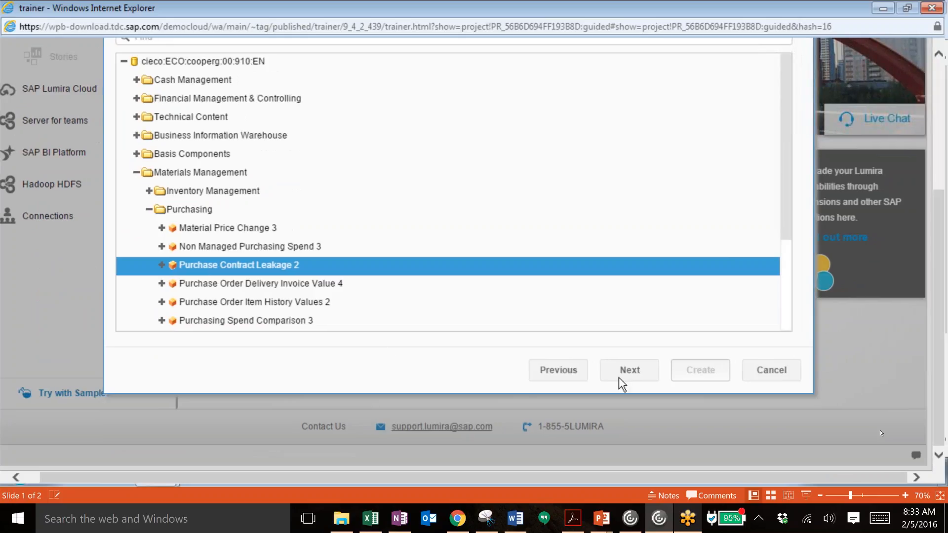
Proceed to the query variables and set evaluation timeframe 10 and display currency EUR
left_click(630, 371)
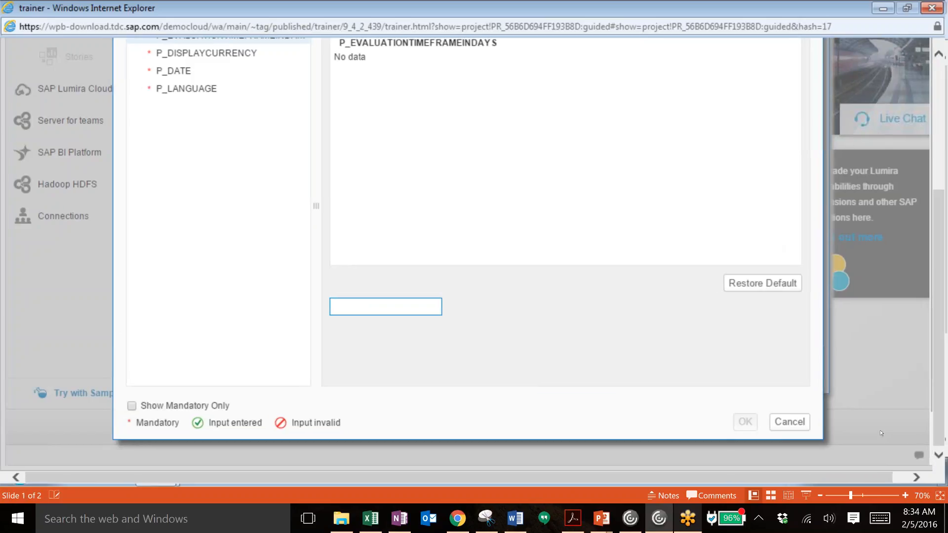
type("10")
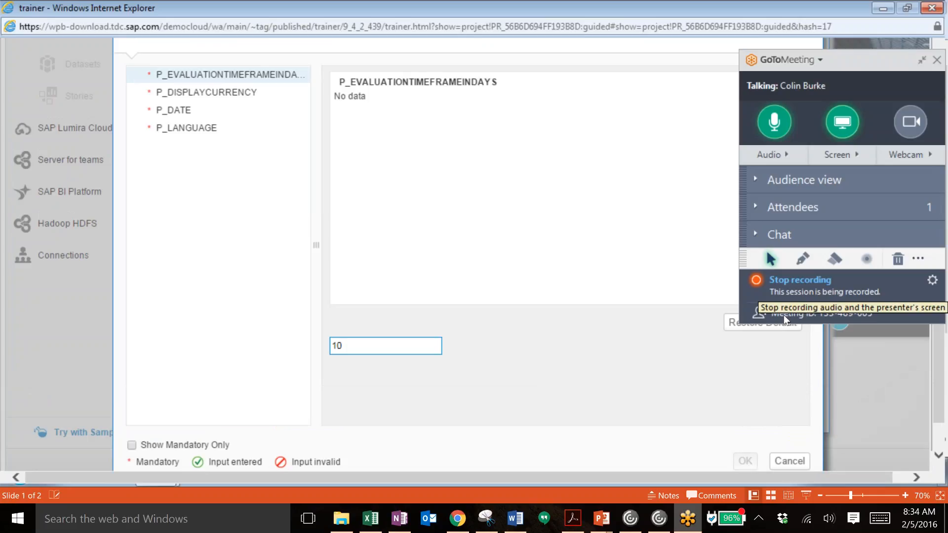
mouse_move(804, 400)
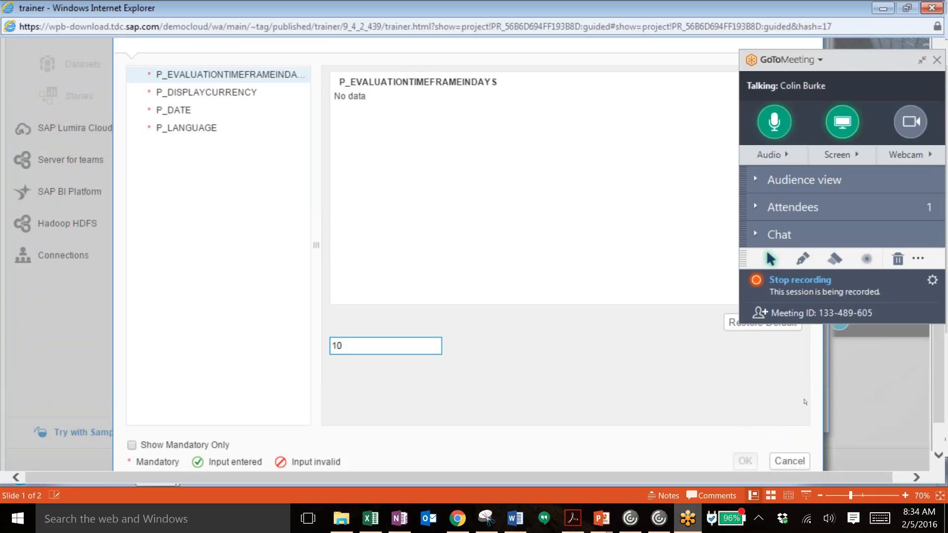
left_click(937, 61)
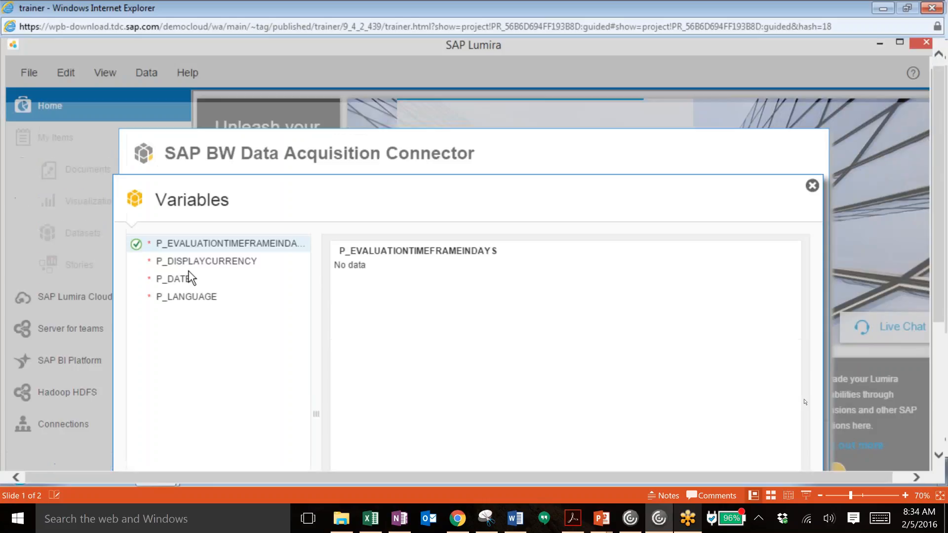
mouse_move(187, 270)
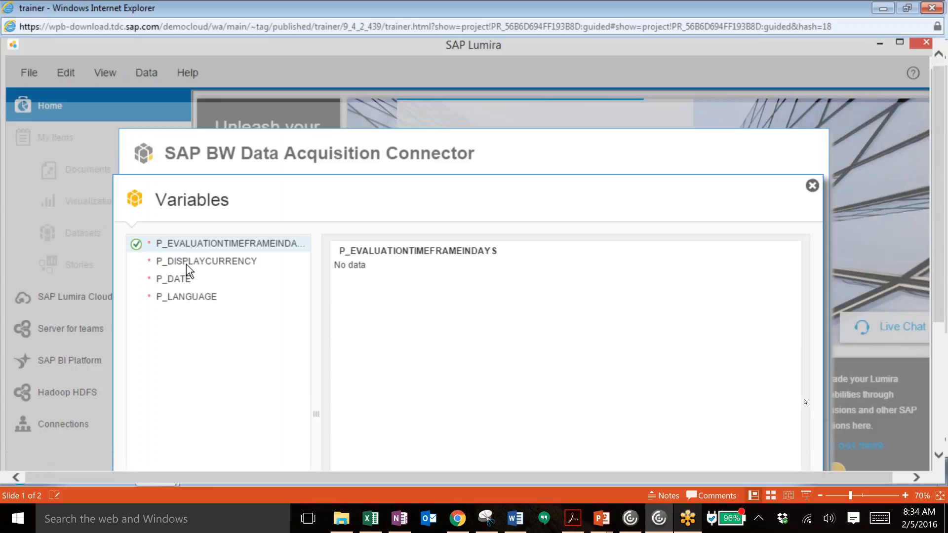
left_click(207, 260)
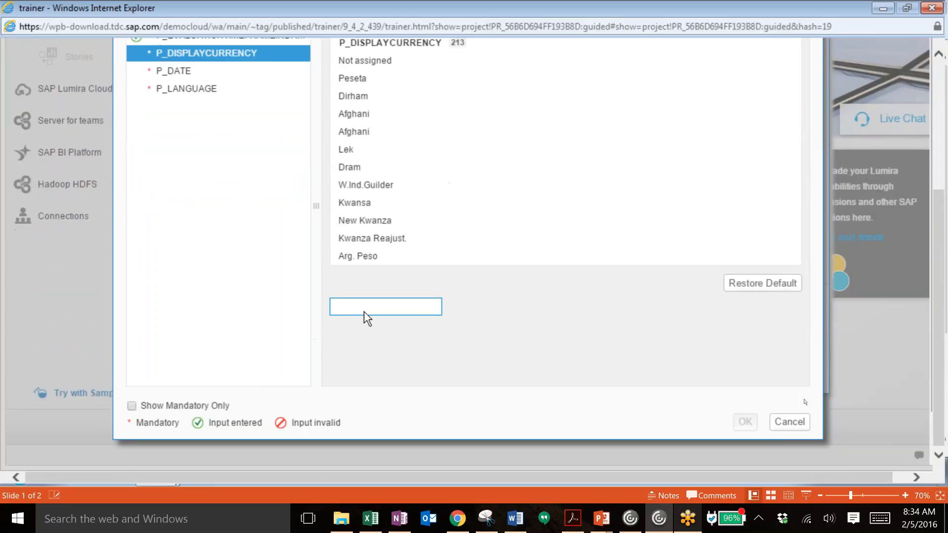
type("EUR")
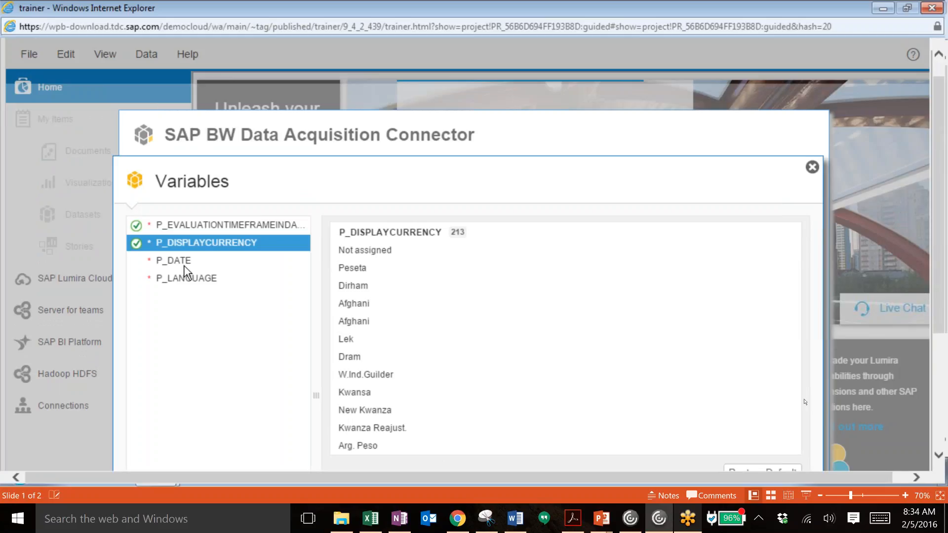
Set P_DATE to 9 October 2015 and P_LANGUAGE to EN, then confirm the variables
left_click(172, 260)
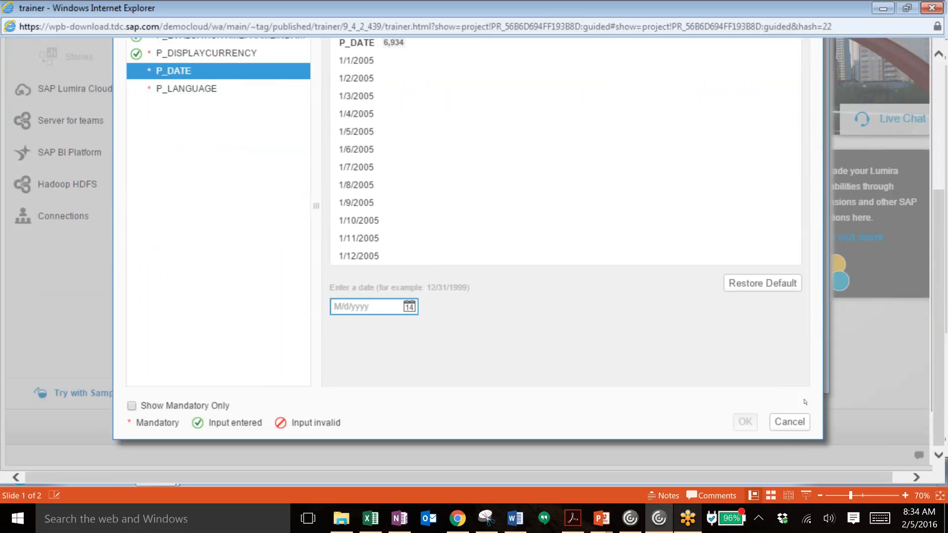
left_click(410, 306)
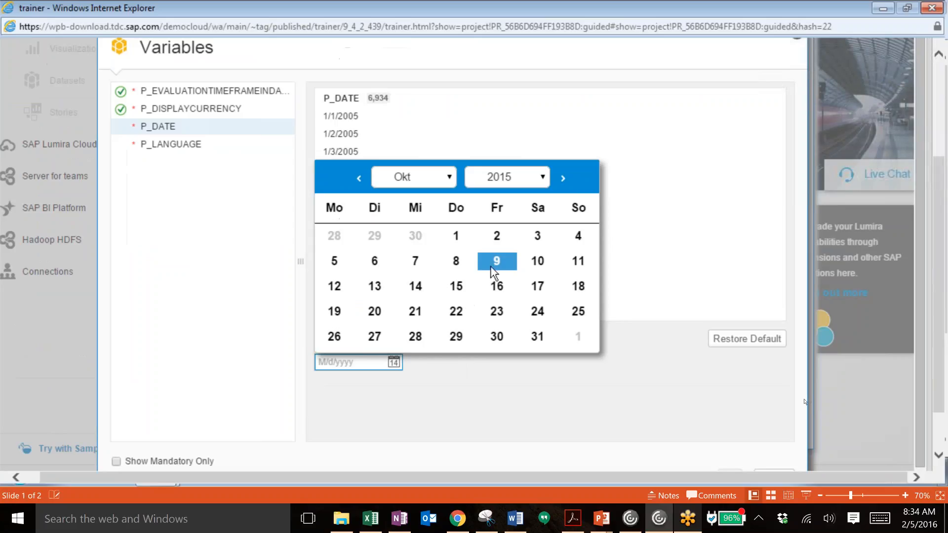
left_click(496, 261)
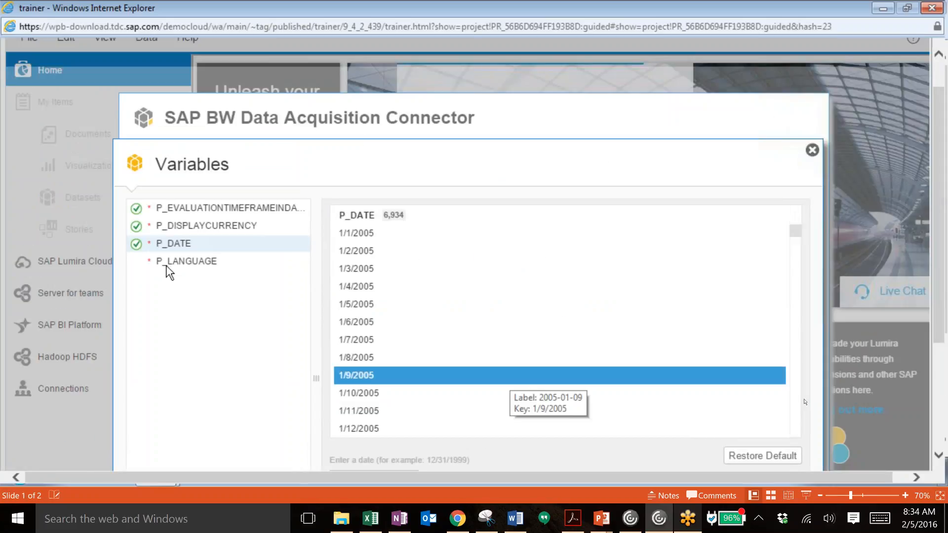
left_click(185, 261)
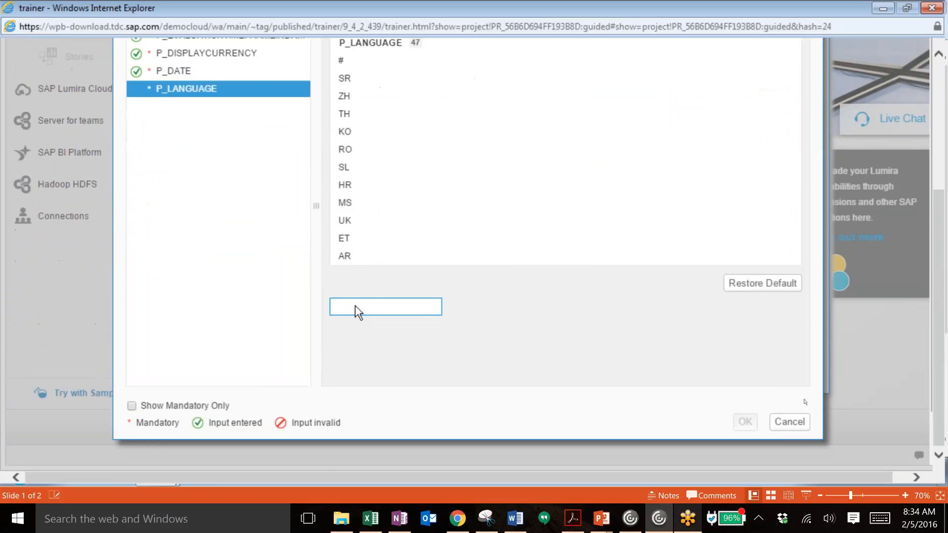
type("EN")
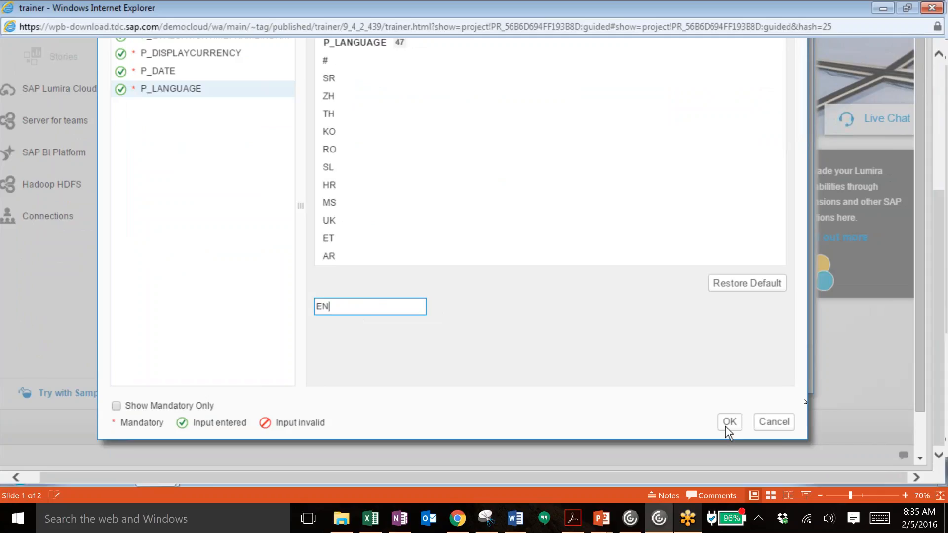
left_click(729, 421)
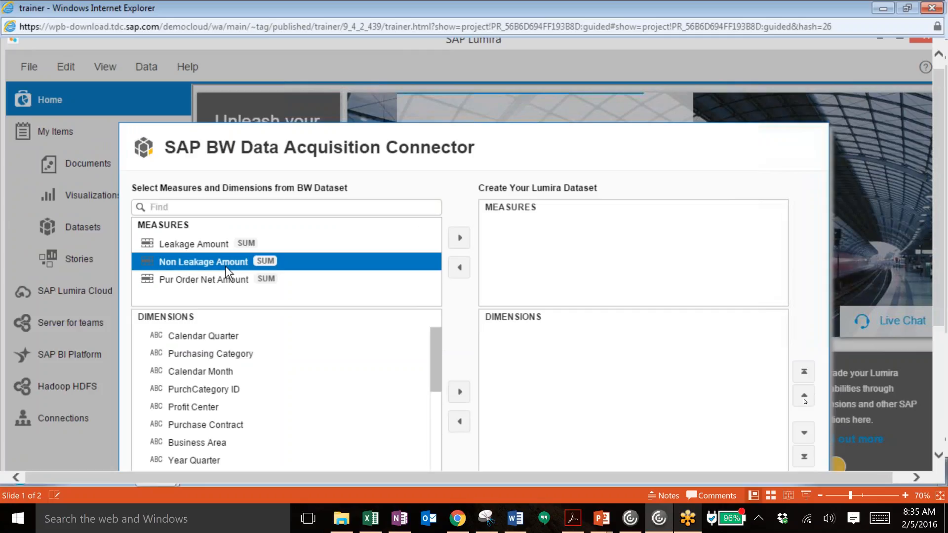
mouse_move(810, 404)
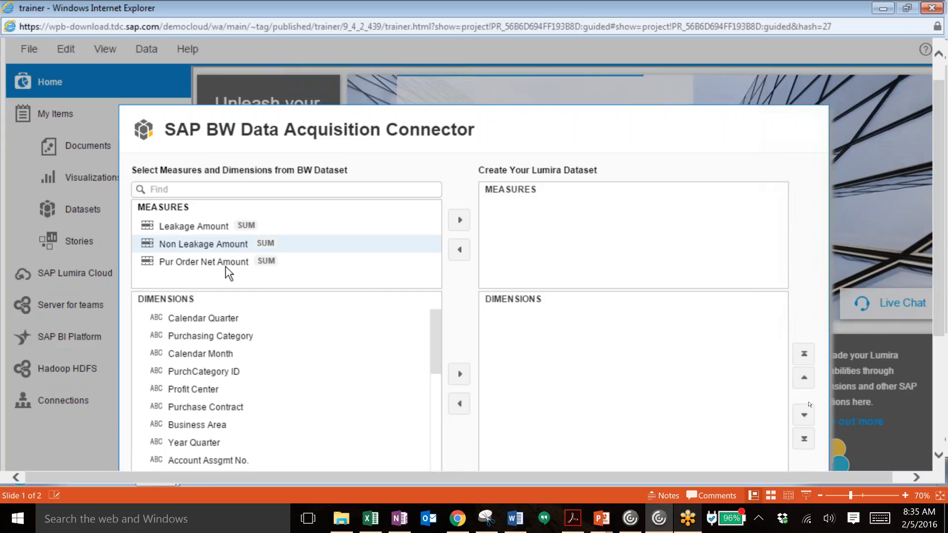
Add Pur Order Net Amount to the measures, move Supplier through Year Week to dimensions, and create the dataset
left_click(204, 262)
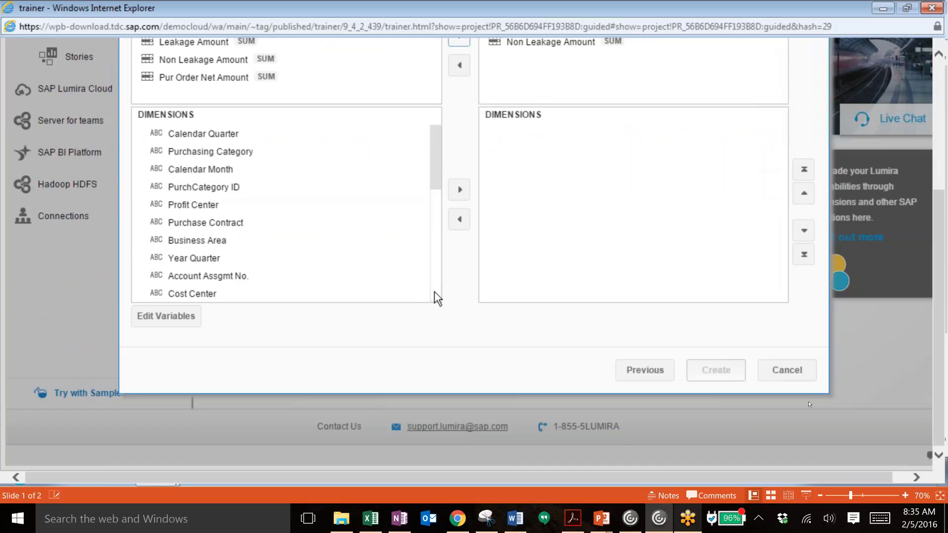
scroll("down", 3)
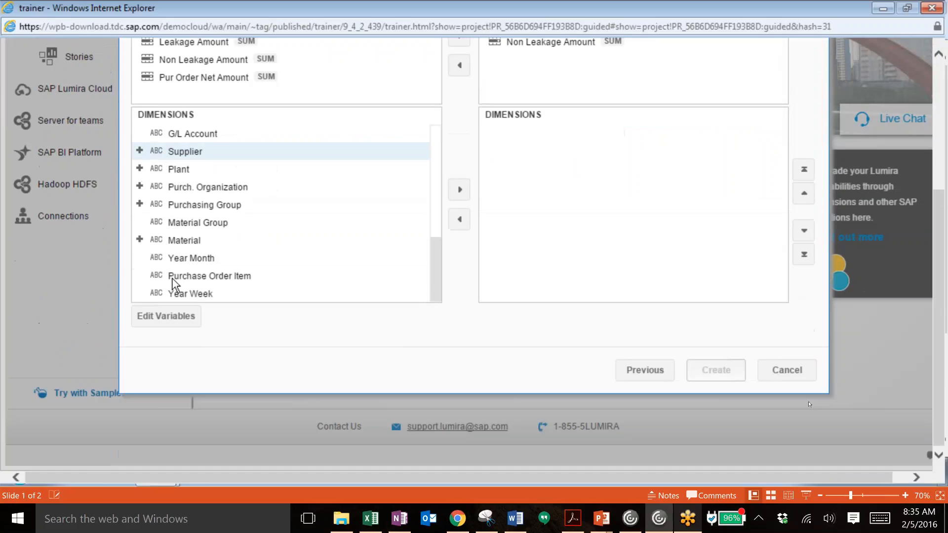
mouse_move(174, 304)
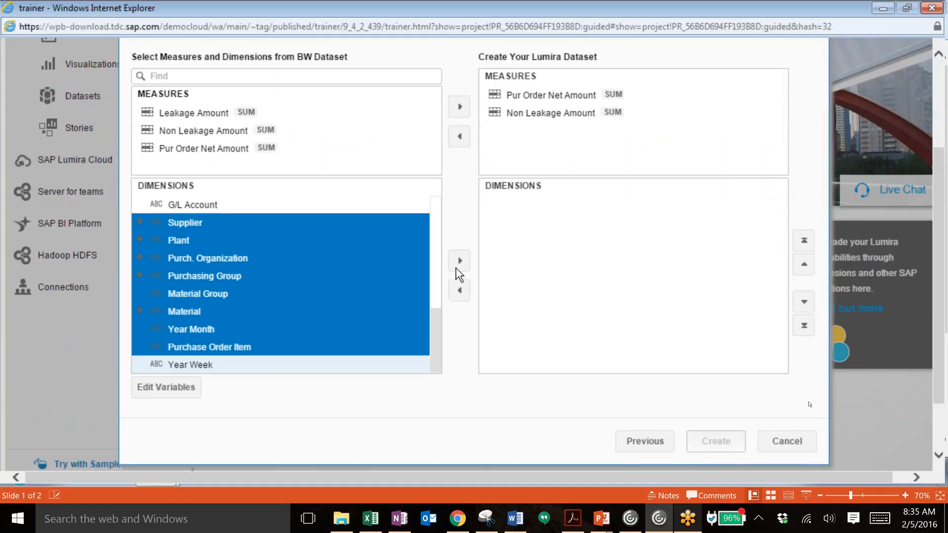
left_click(459, 261)
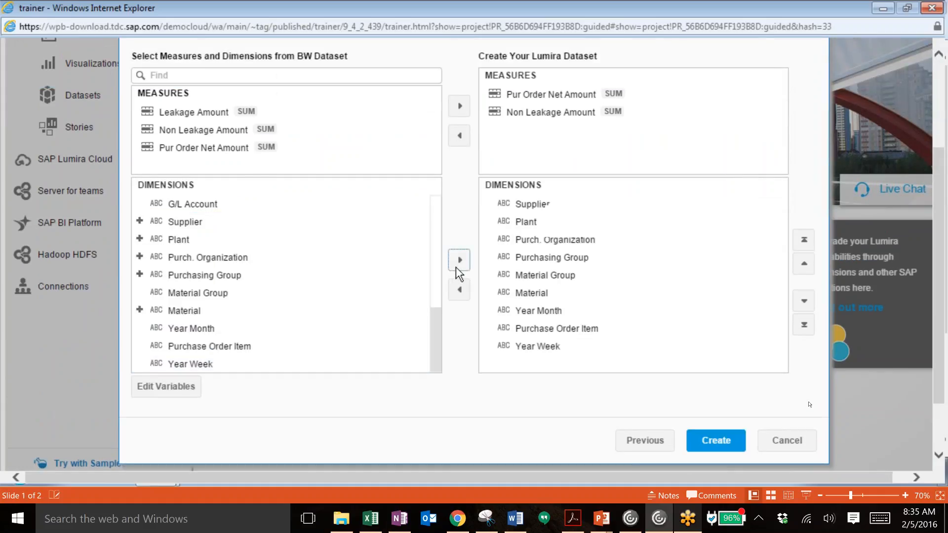
scroll("down", 3)
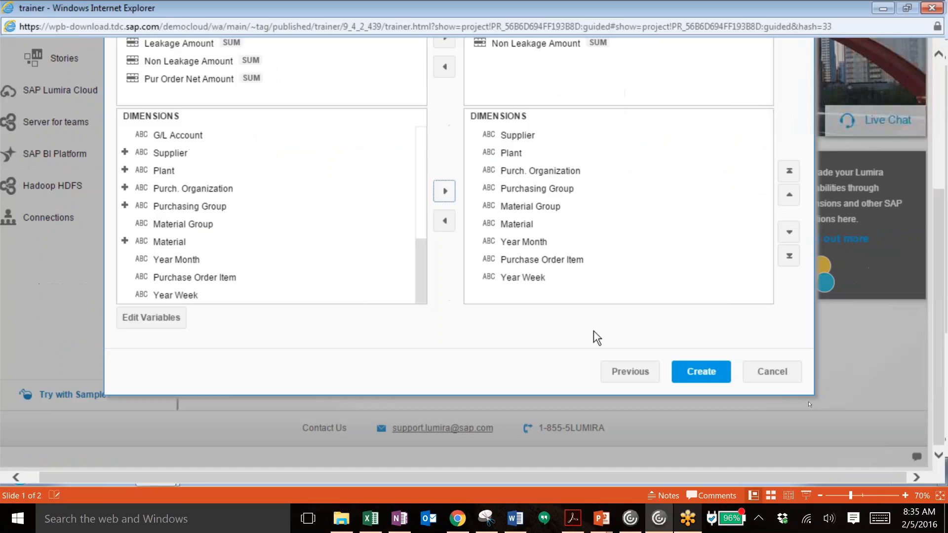
mouse_move(692, 383)
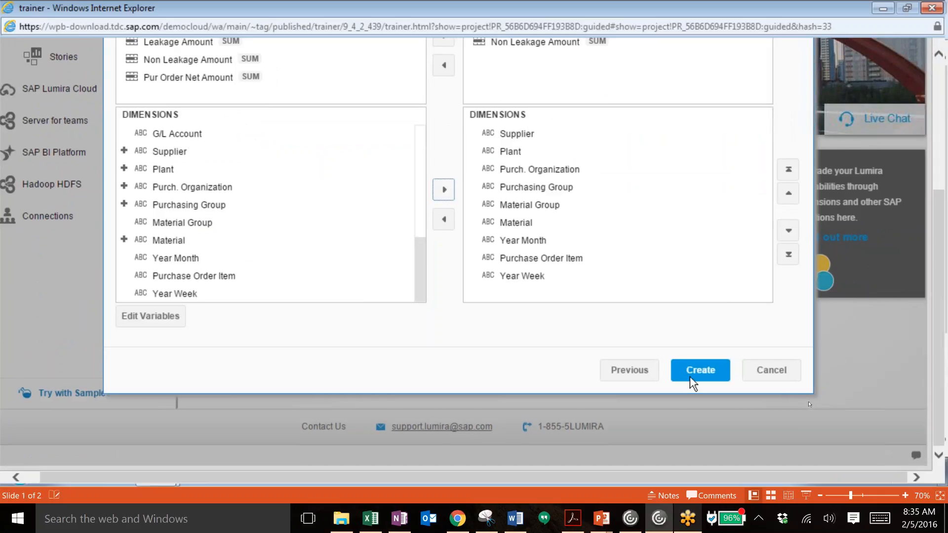
left_click(699, 370)
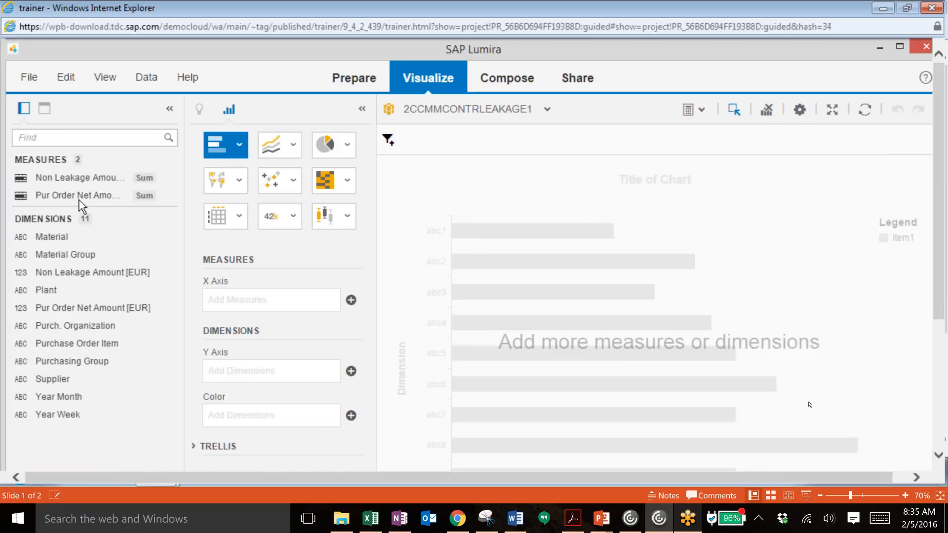
Place Non Leakage Amount [EUR] on the X Axis and Material on the Y Axis of a bar chart
scroll("down", 3)
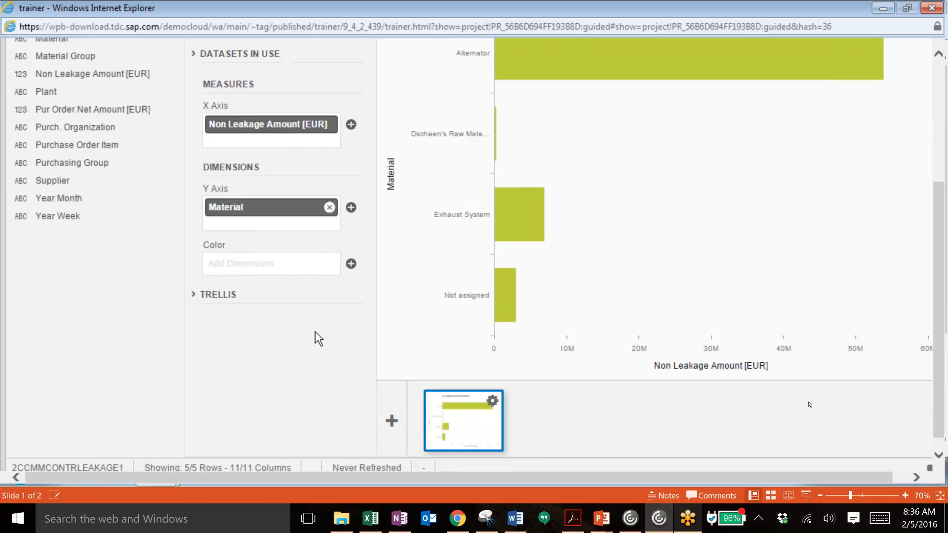
scroll("down", 3)
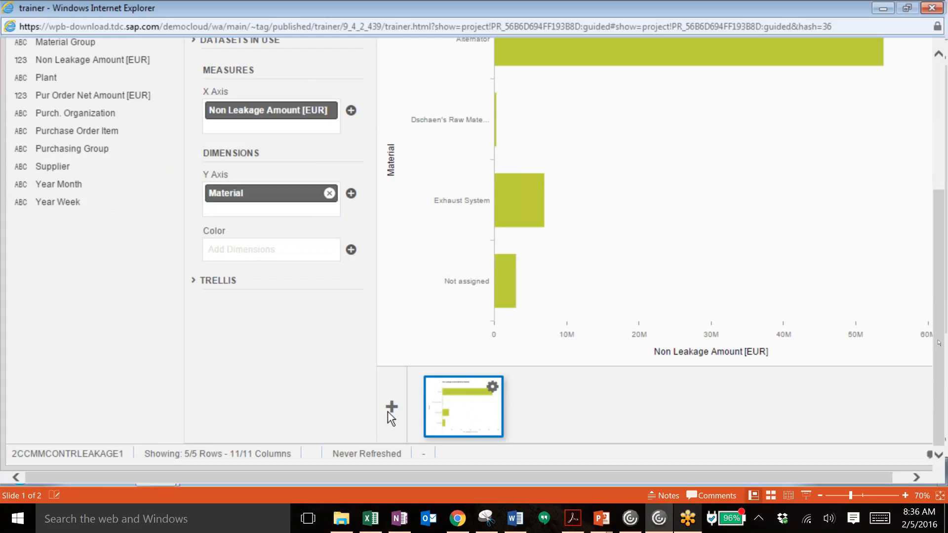
mouse_move(866, 369)
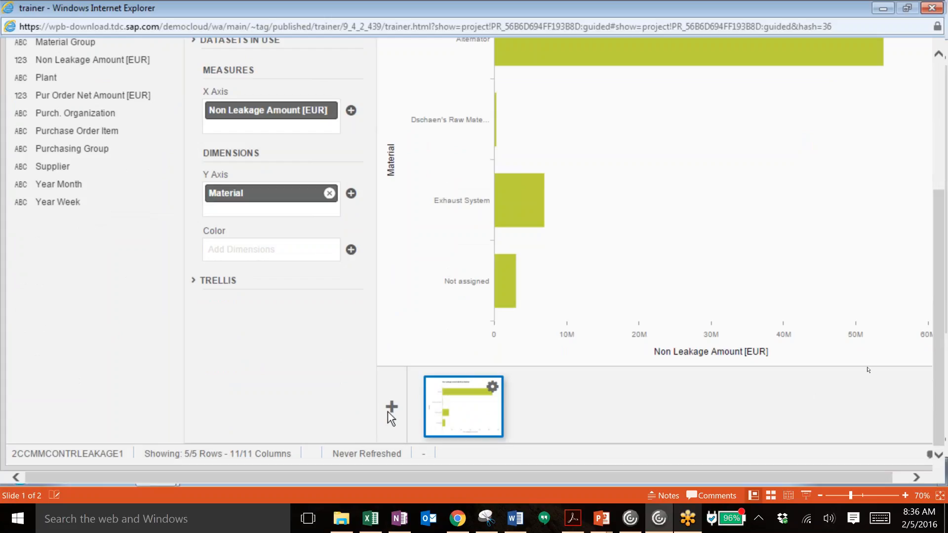
mouse_move(766, 375)
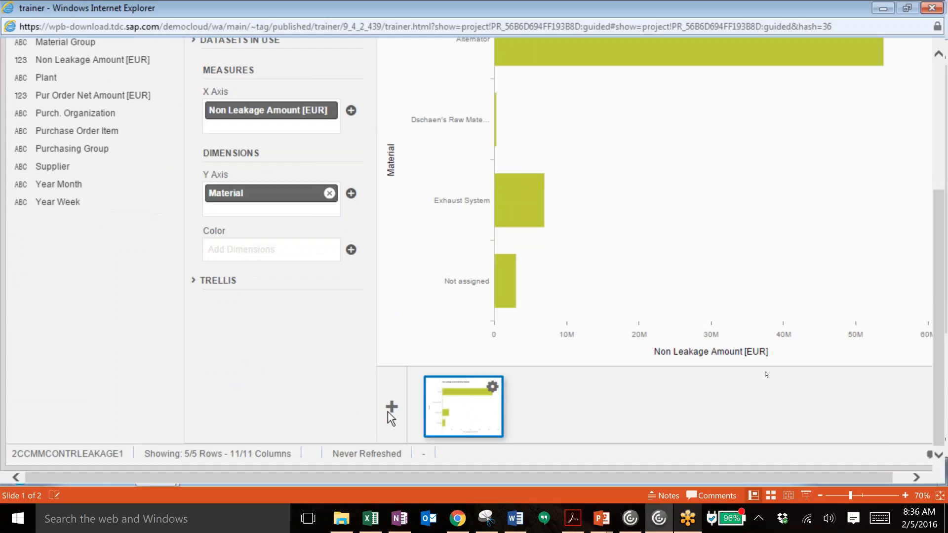
mouse_move(495, 404)
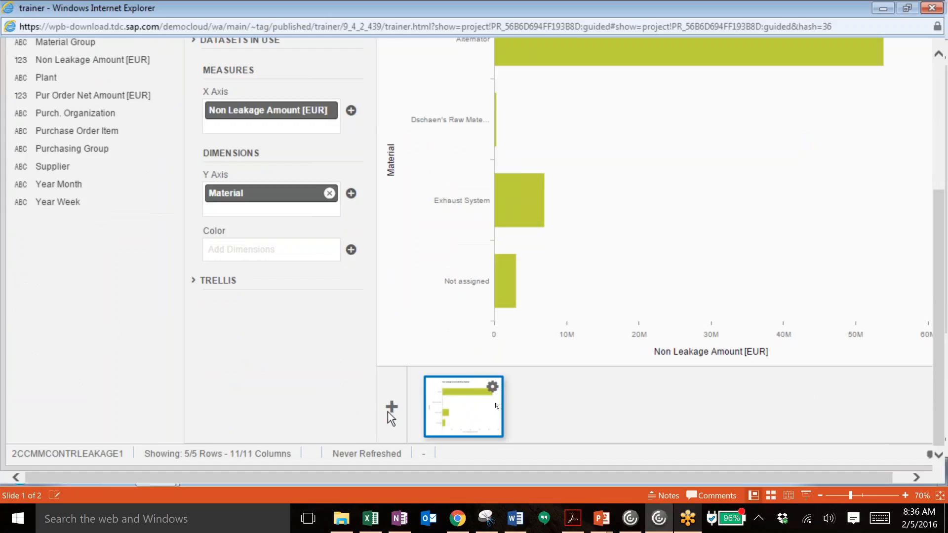
mouse_move(416, 404)
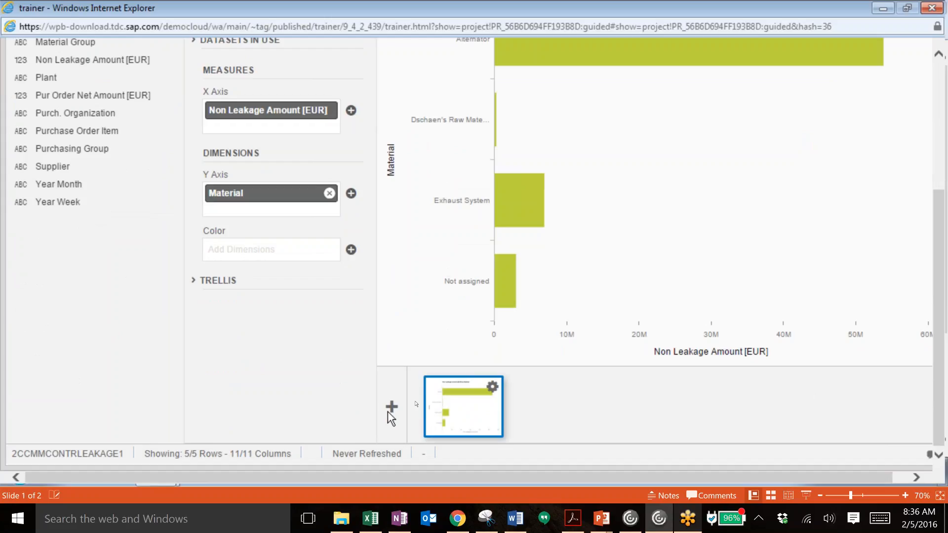
mouse_move(428, 431)
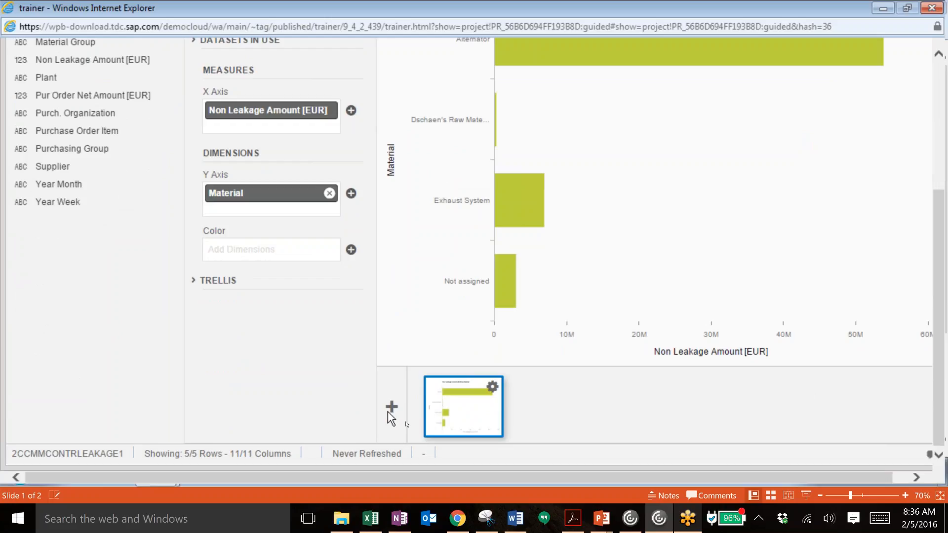
mouse_move(395, 320)
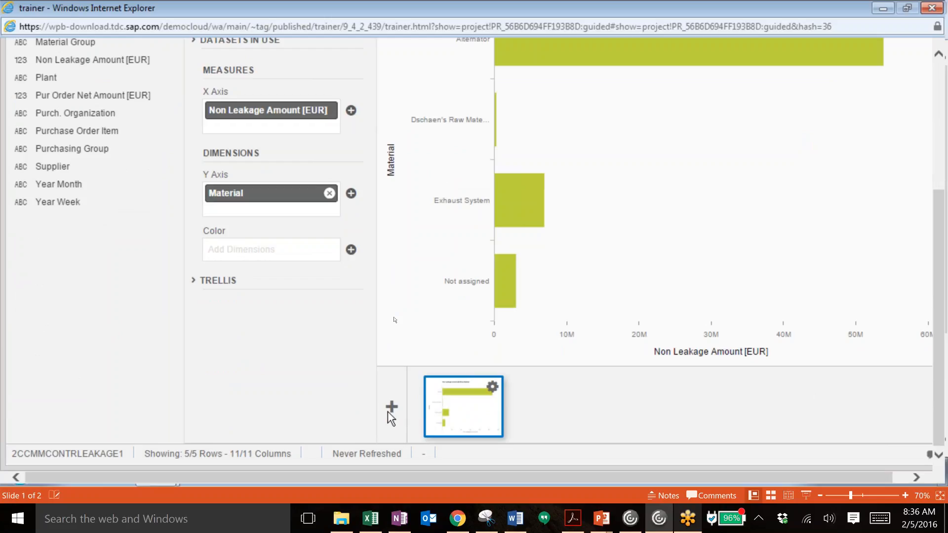
mouse_move(903, 374)
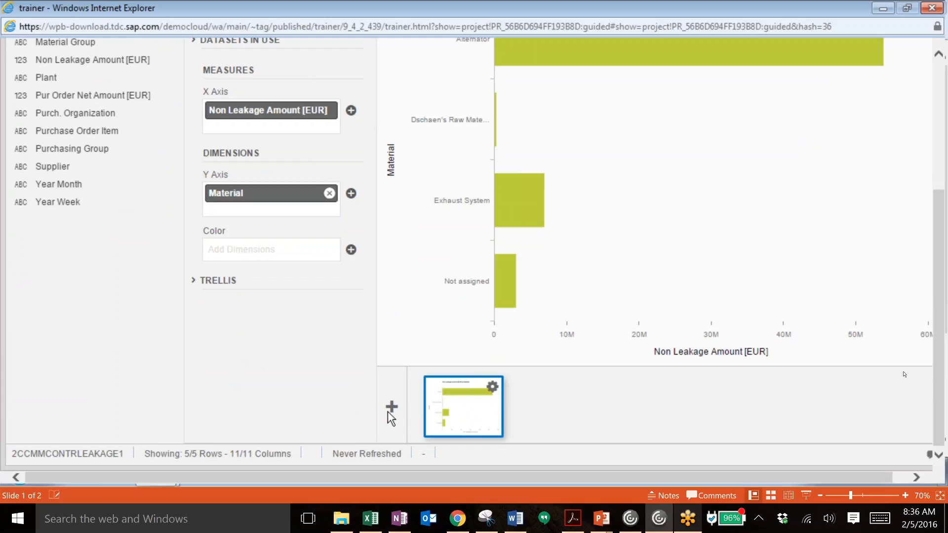
mouse_move(916, 440)
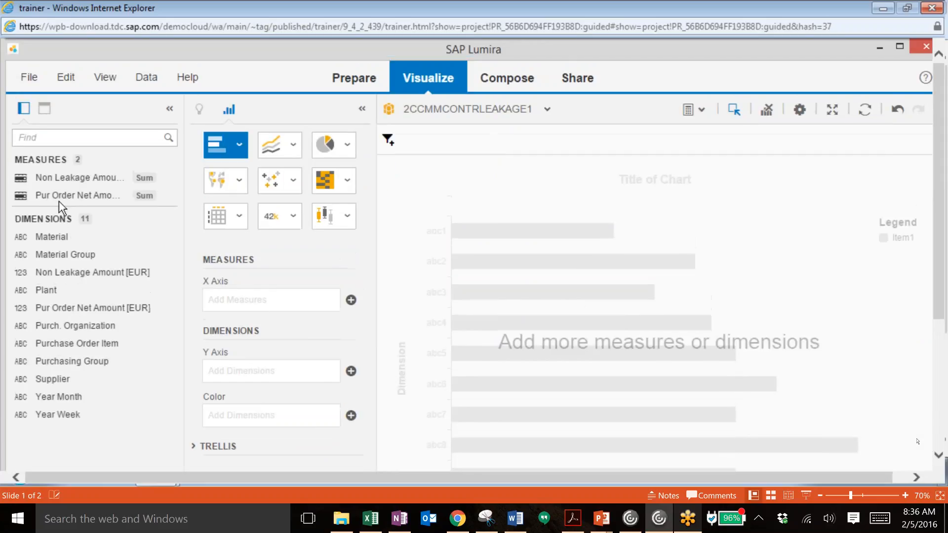
Add a second bar chart with Pur Order Net Amount [EUR] on the X Axis and Supplier on the Y Axis
scroll("down", 3)
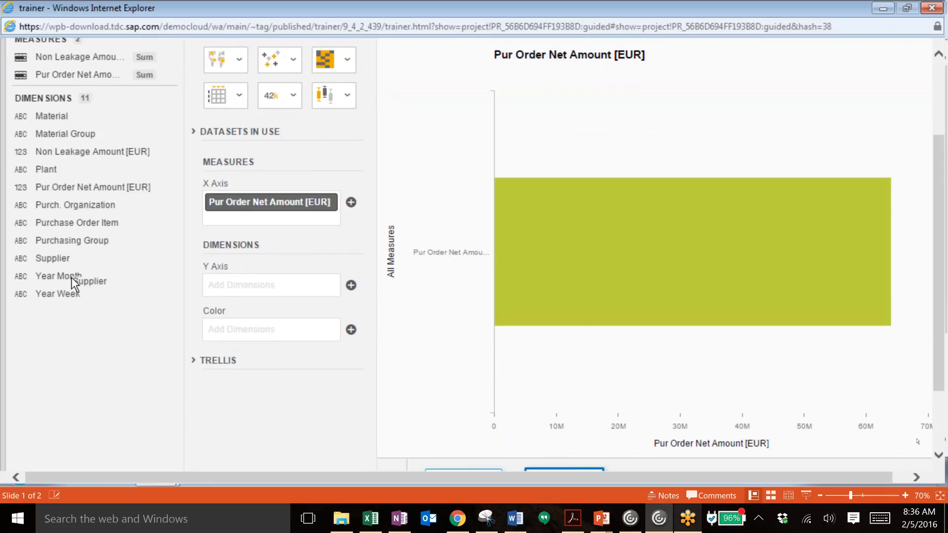
scroll("down", 3)
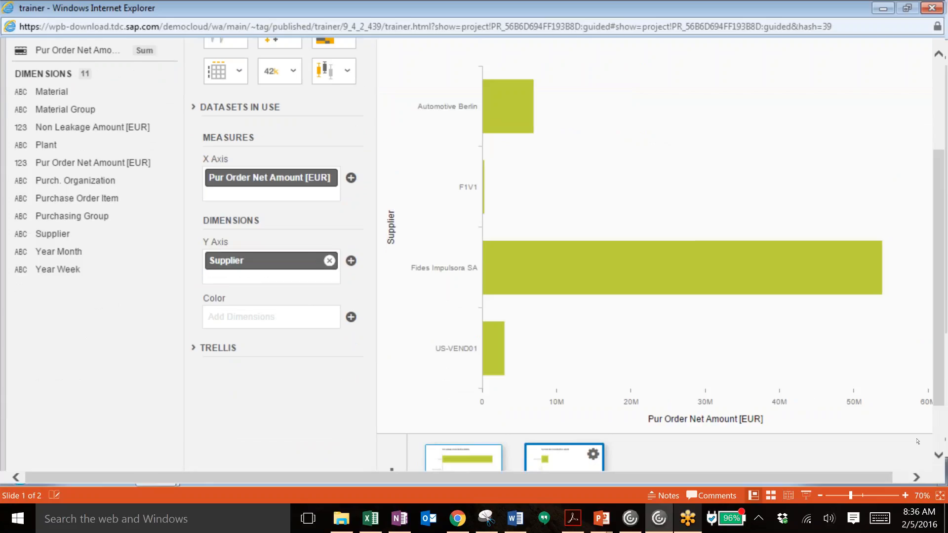
left_click(601, 517)
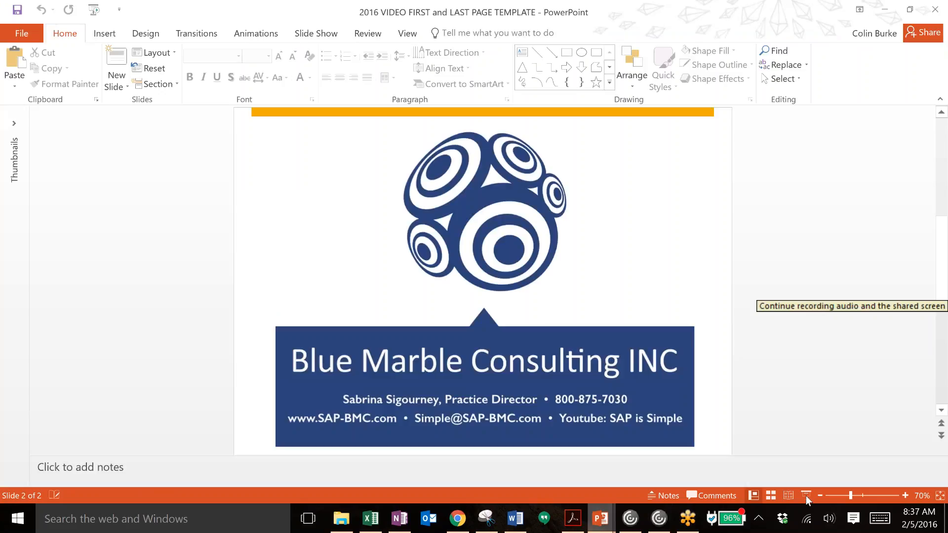